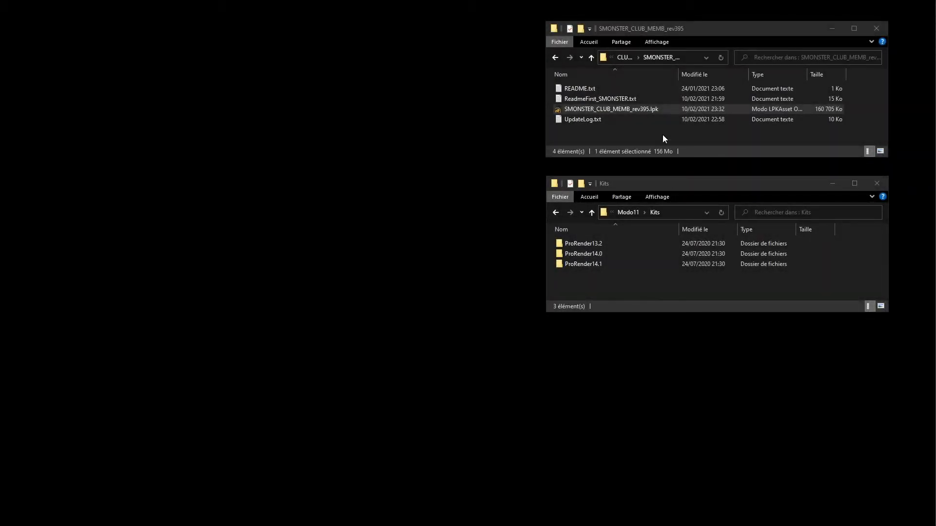
pyautogui.moveTo(650, 132)
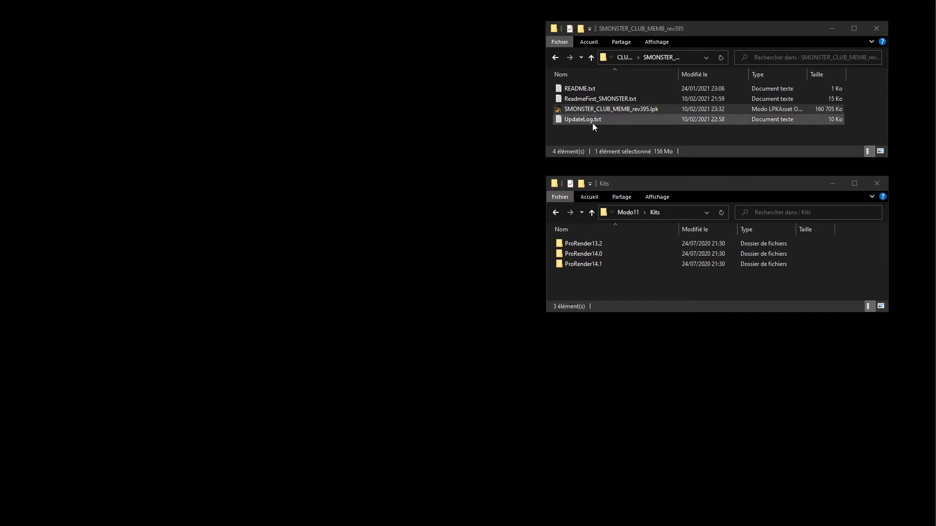
# - Launch Modo from File Explorer alongside the open SMONSTER download and Kits folders
pyautogui.doubleClick(611, 108)
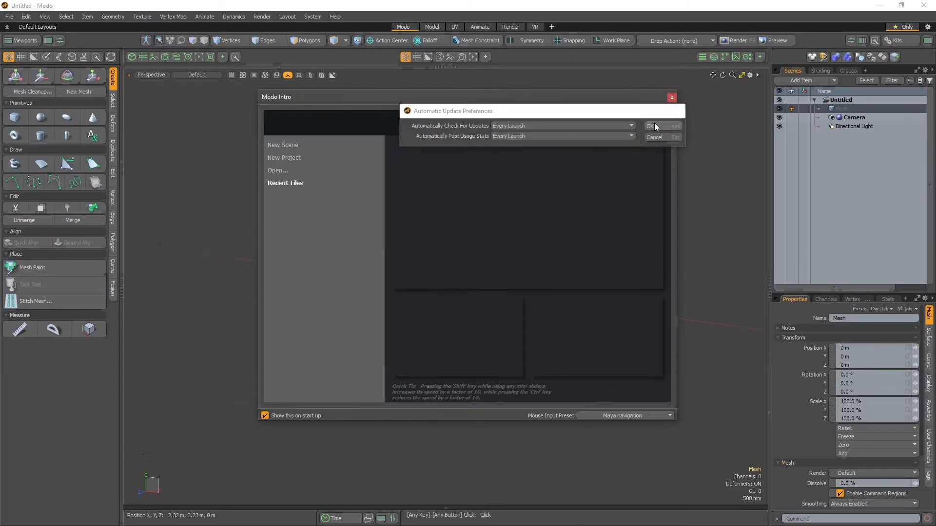
# - Accept the automatic update preferences and switch back to the Explorer window
pyautogui.click(650, 125)
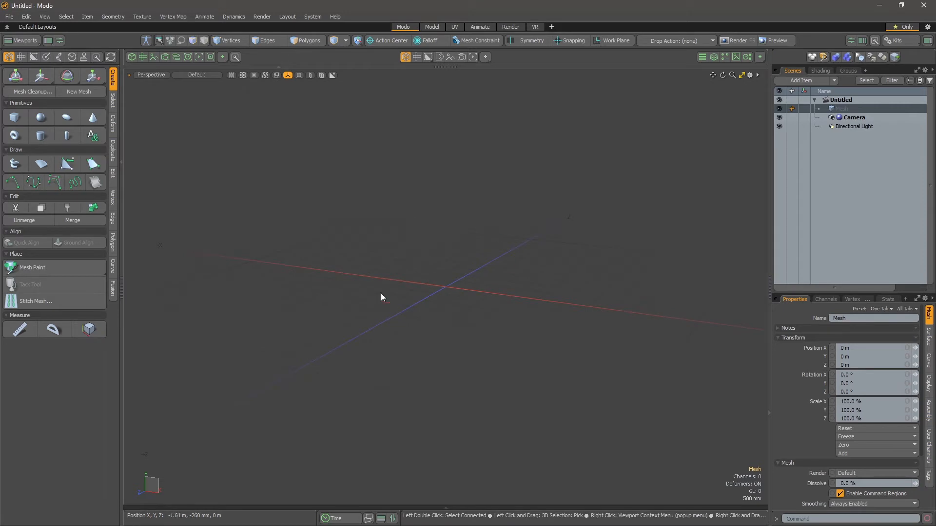
pyautogui.press('alt+tab')
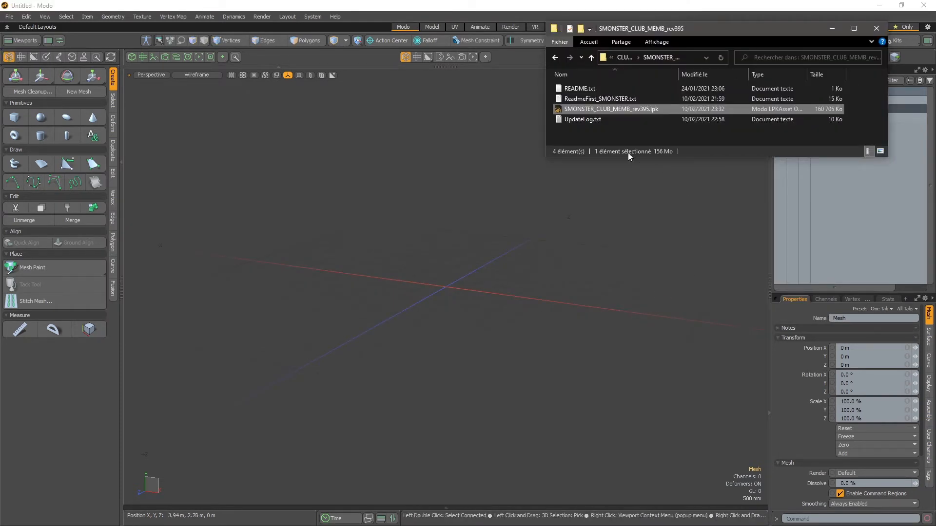
pyautogui.moveTo(592, 111)
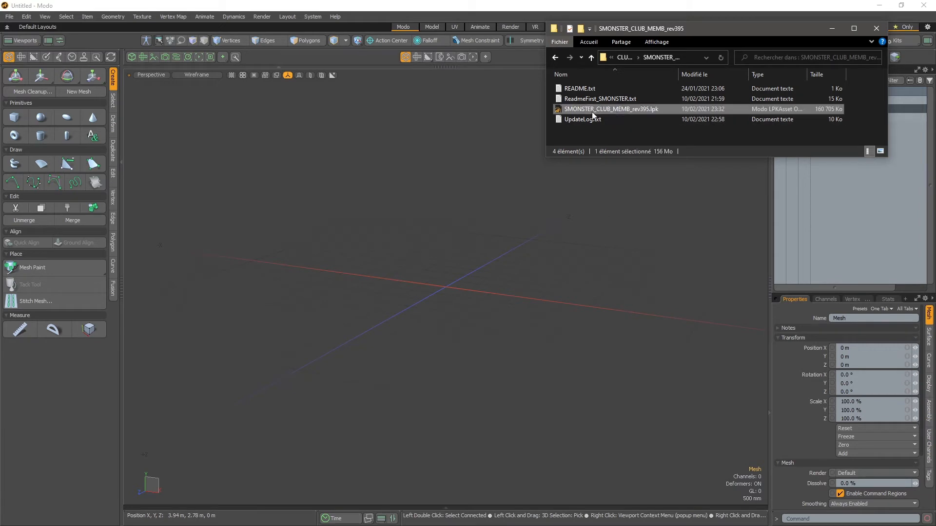
pyautogui.moveTo(595, 112)
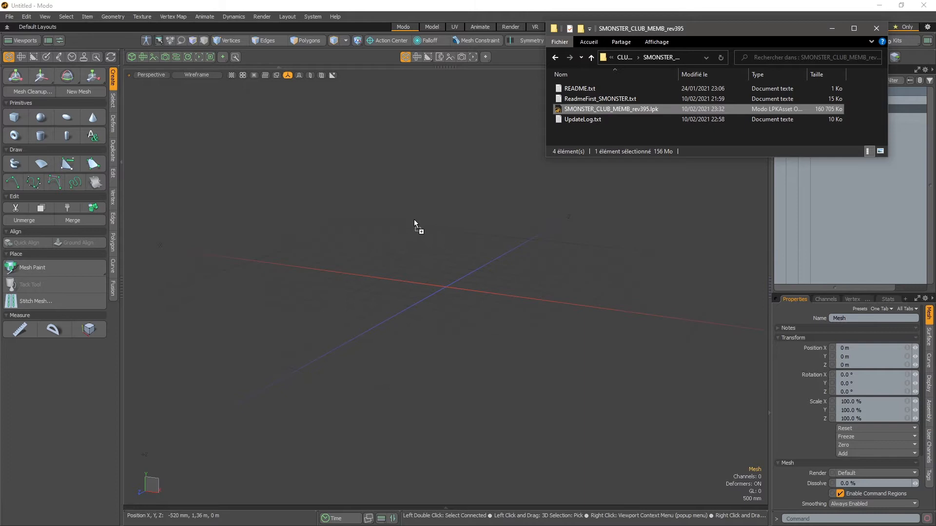
pyautogui.moveTo(589, 98)
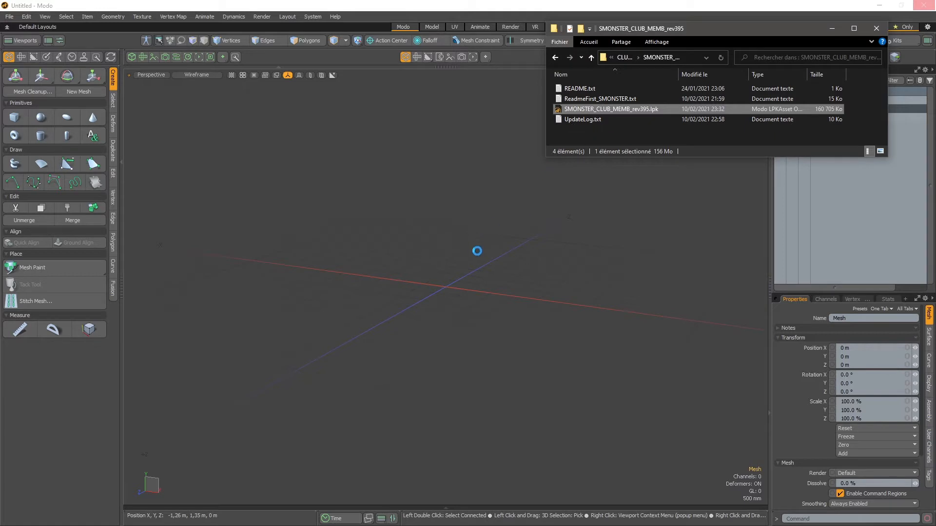
pyautogui.moveTo(447, 274)
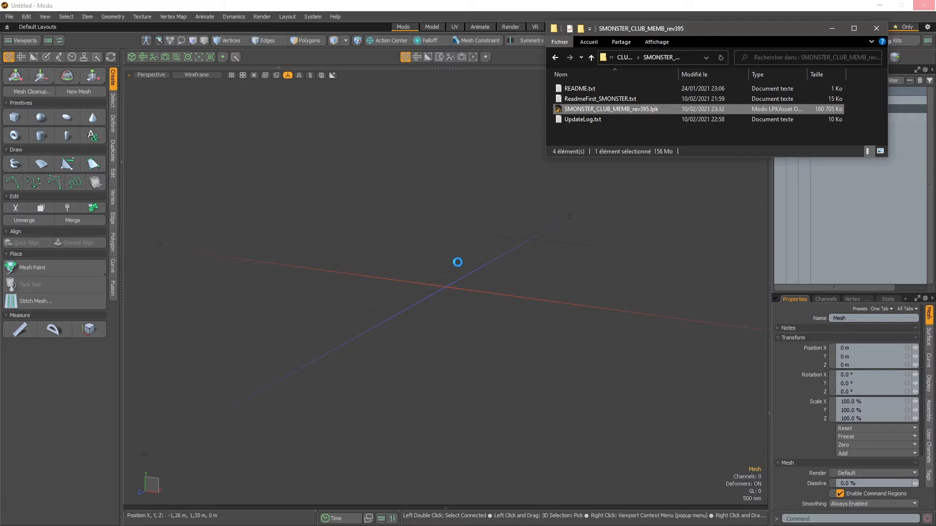
pyautogui.moveTo(460, 259)
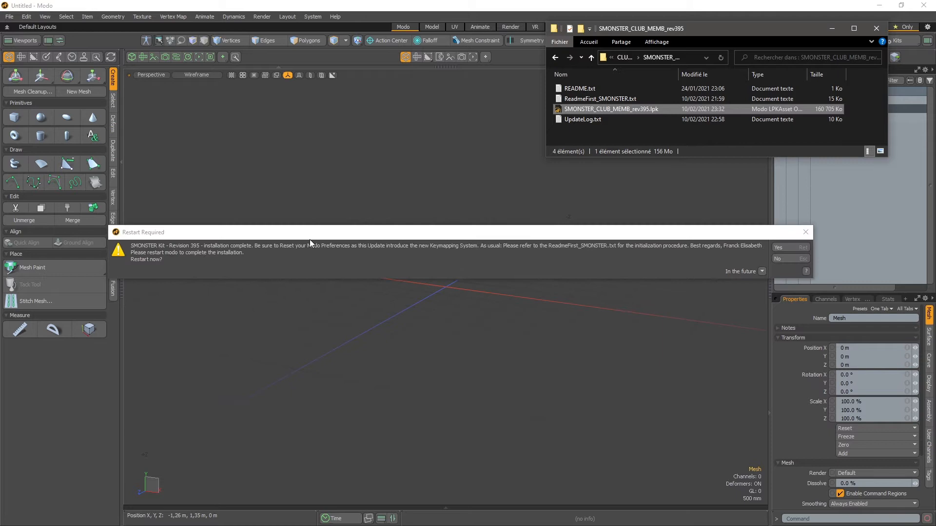
pyautogui.moveTo(204, 254)
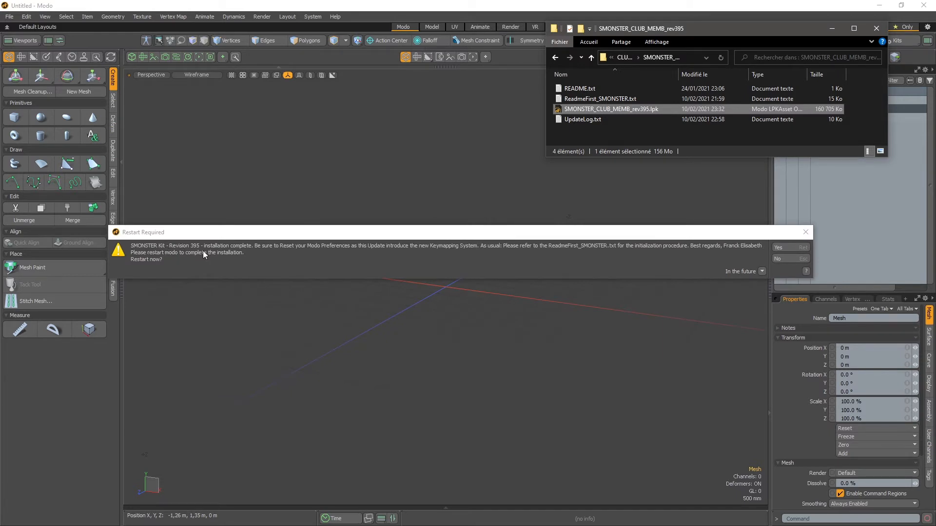
pyautogui.moveTo(434, 261)
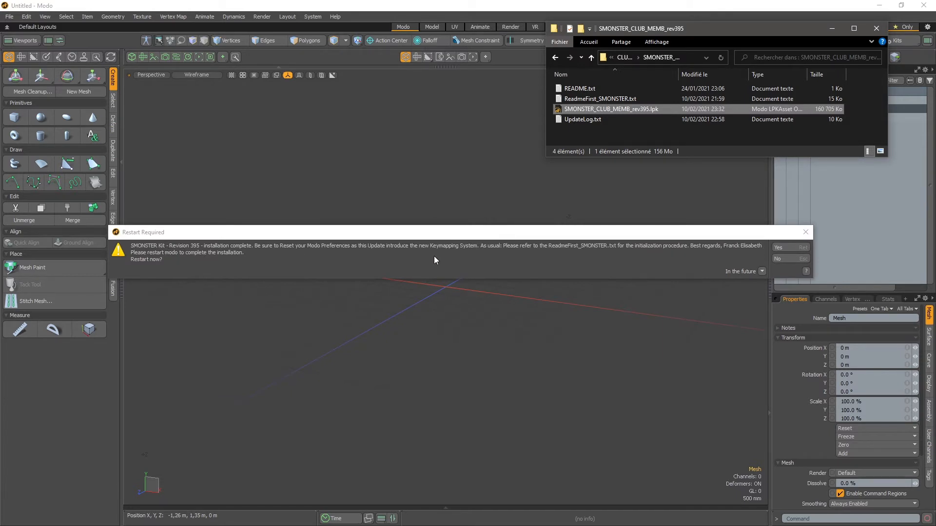
pyautogui.moveTo(828, 267)
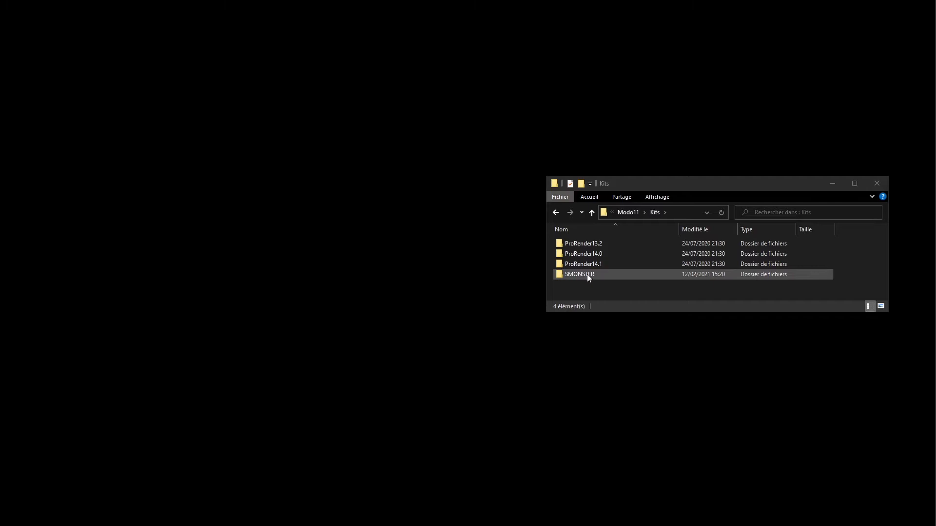
# - Open the newly installed SMONSTER folder inside the Modo11 Kits folder
pyautogui.doubleClick(579, 274)
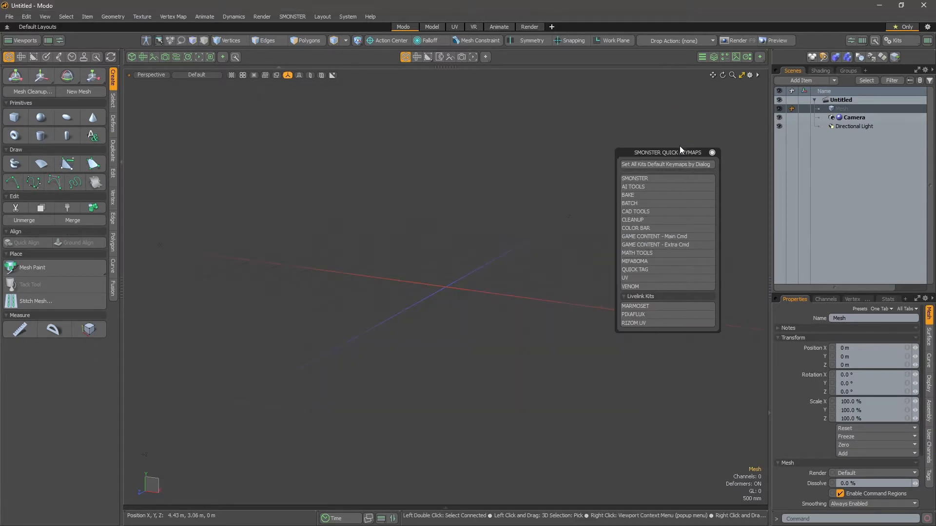
# - Move the SMONSTER Quick Keymaps panel toward the centre of the viewport
pyautogui.moveTo(667, 152); pyautogui.dragTo(441, 106)
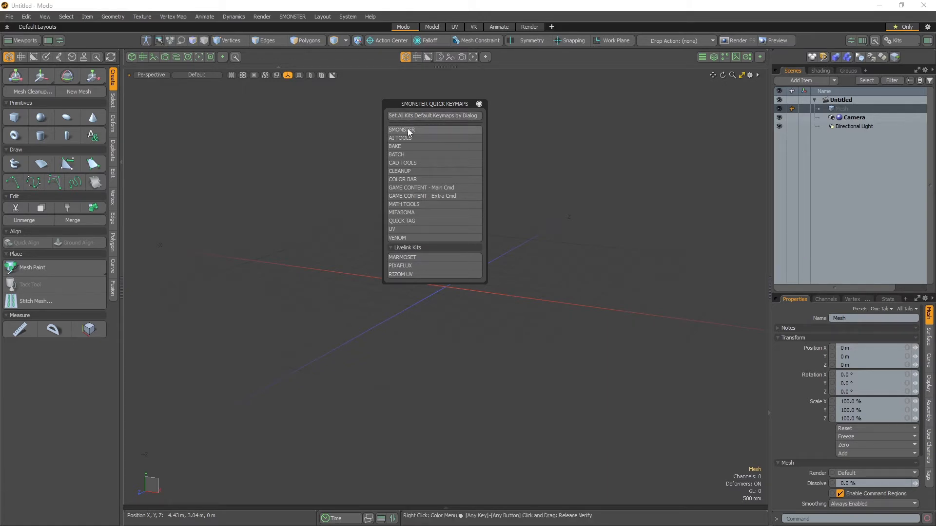
pyautogui.moveTo(404, 199)
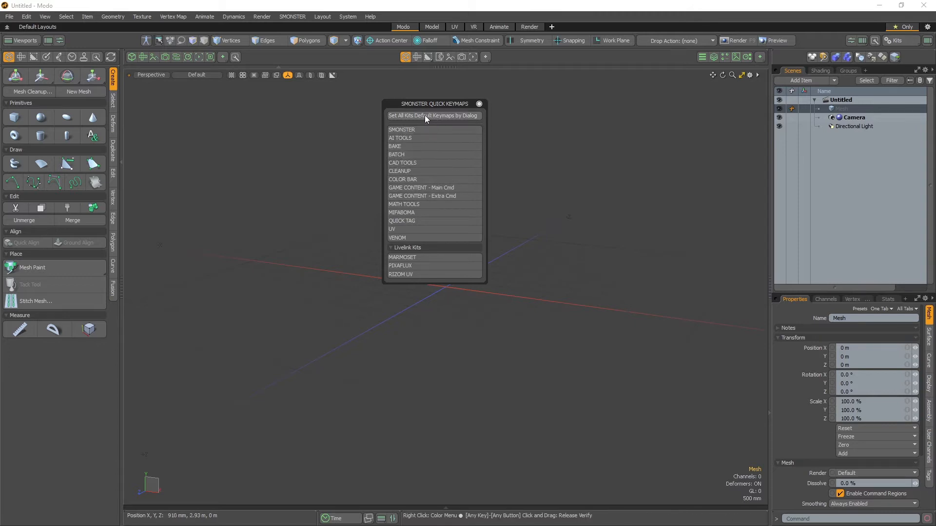
pyautogui.moveTo(438, 122)
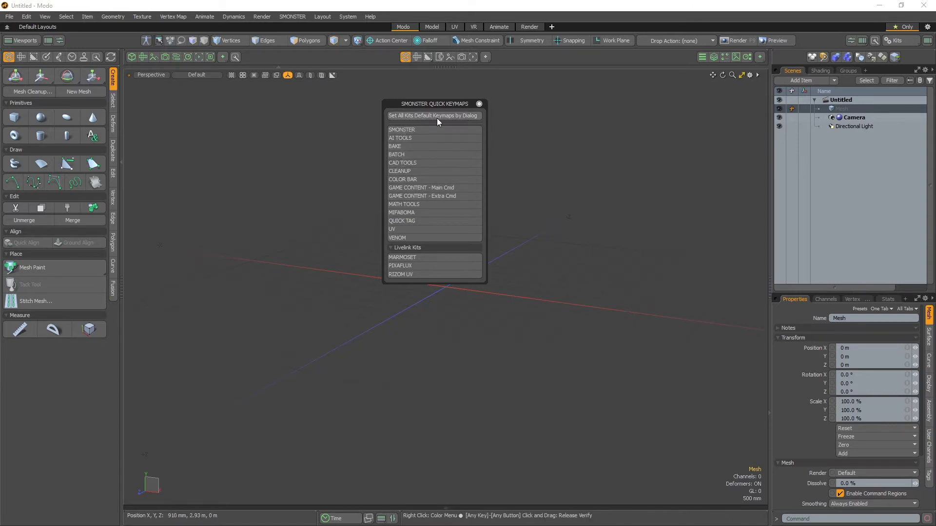
pyautogui.moveTo(442, 133)
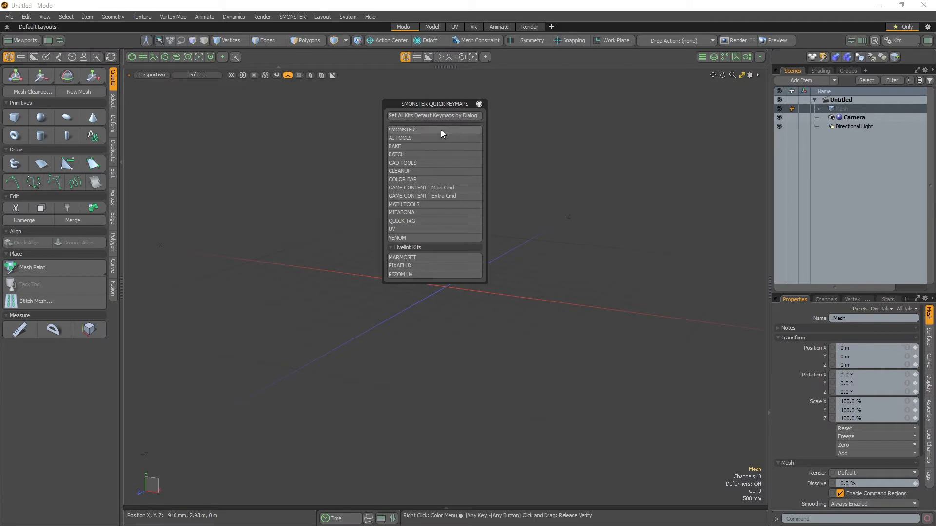
# - Apply SMONSTER default hotkeys with Library Documentation and Training Scene menus left unmapped
pyautogui.click(433, 116)
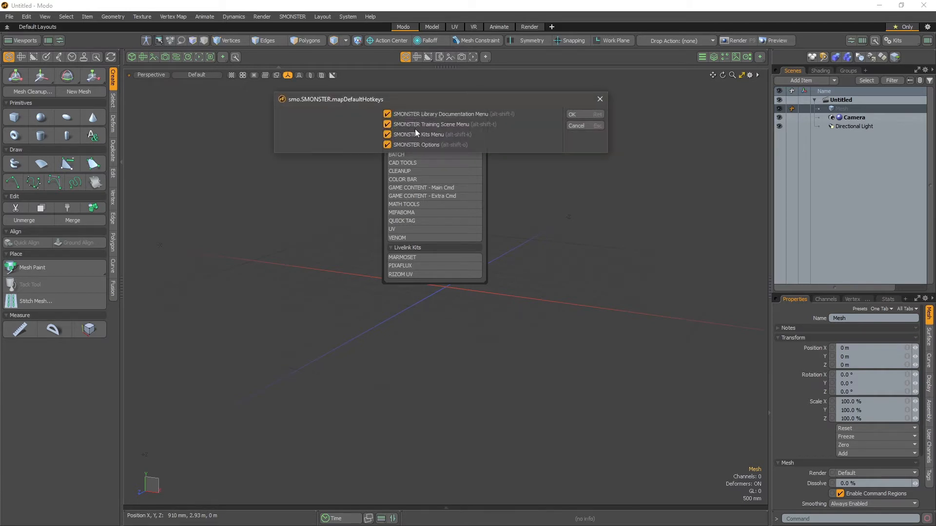
pyautogui.moveTo(434, 99); pyautogui.dragTo(434, 304)
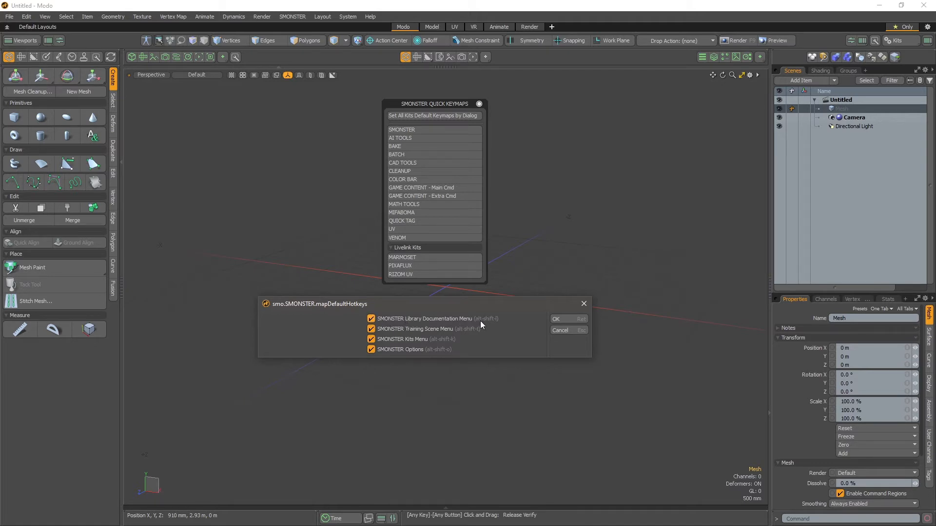
pyautogui.moveTo(482, 331)
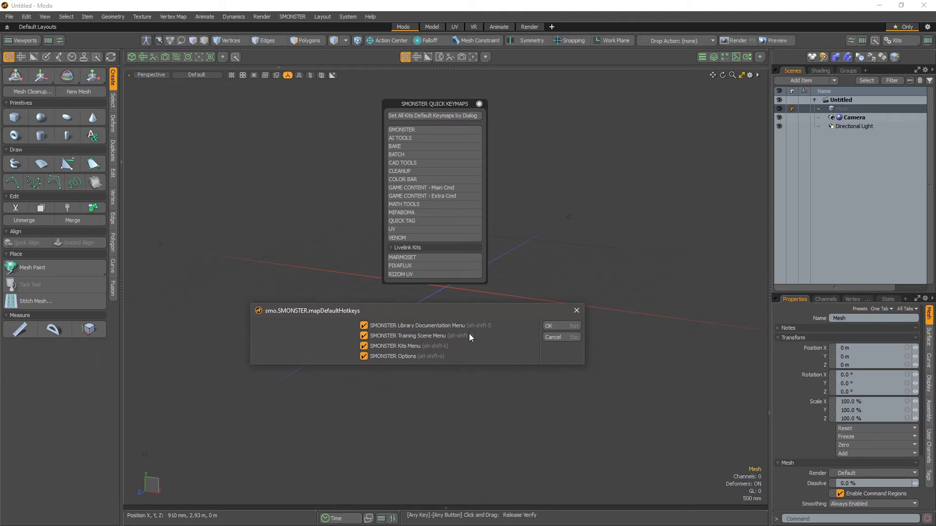
pyautogui.moveTo(458, 331)
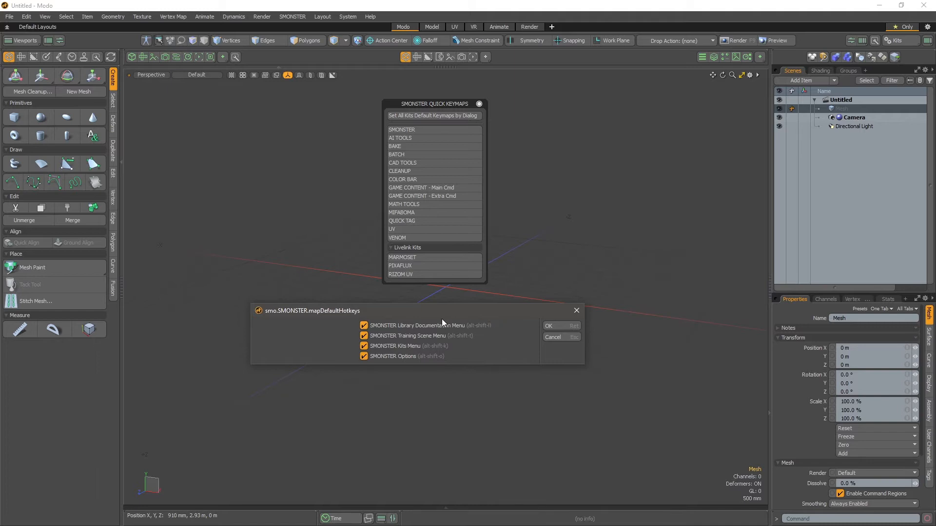
pyautogui.click(364, 325)
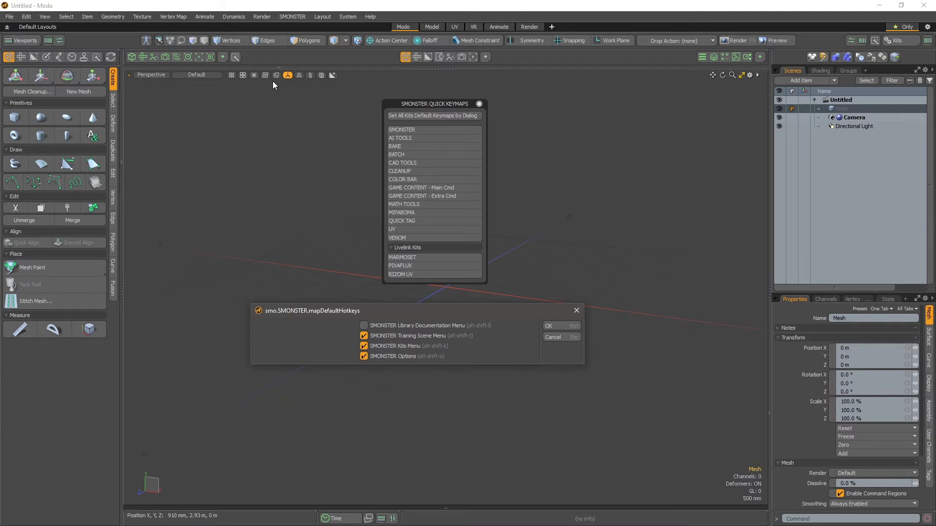
pyautogui.moveTo(292, 19)
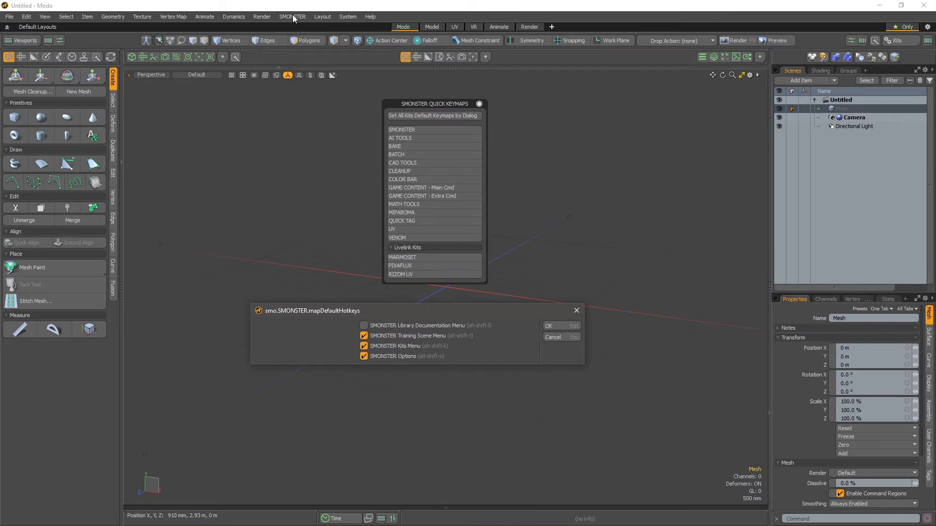
pyautogui.moveTo(293, 25)
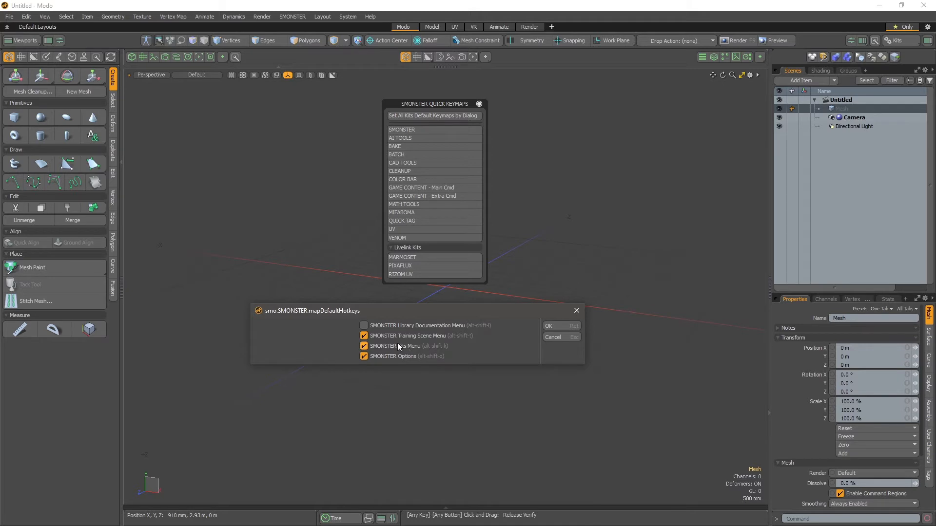
pyautogui.click(364, 335)
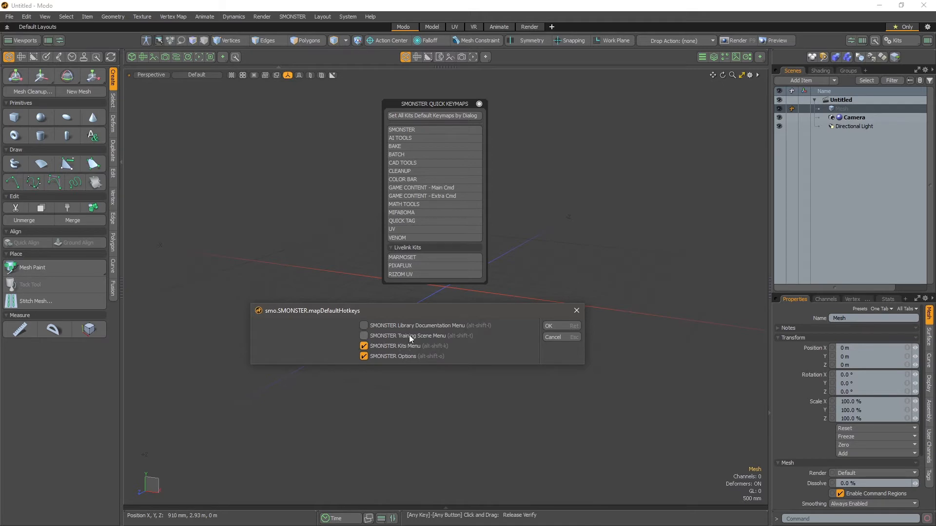
pyautogui.moveTo(433, 331)
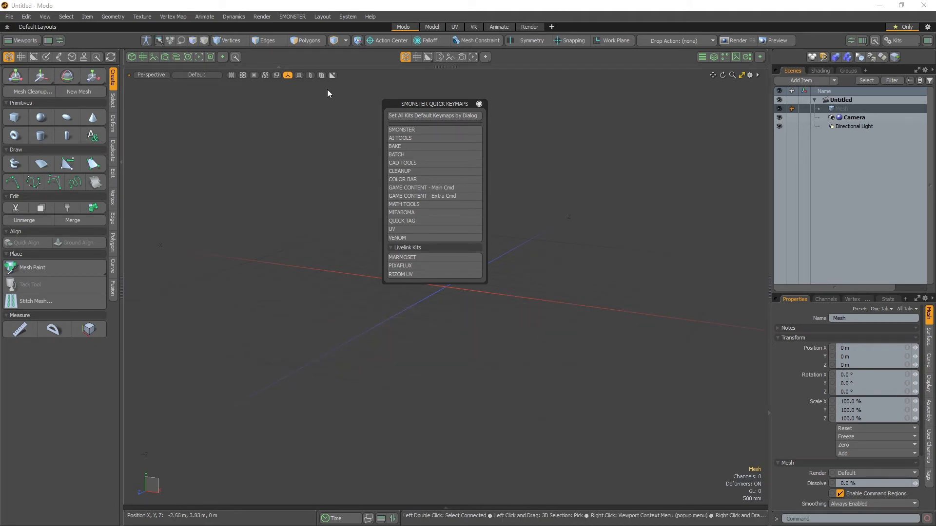
pyautogui.click(292, 16)
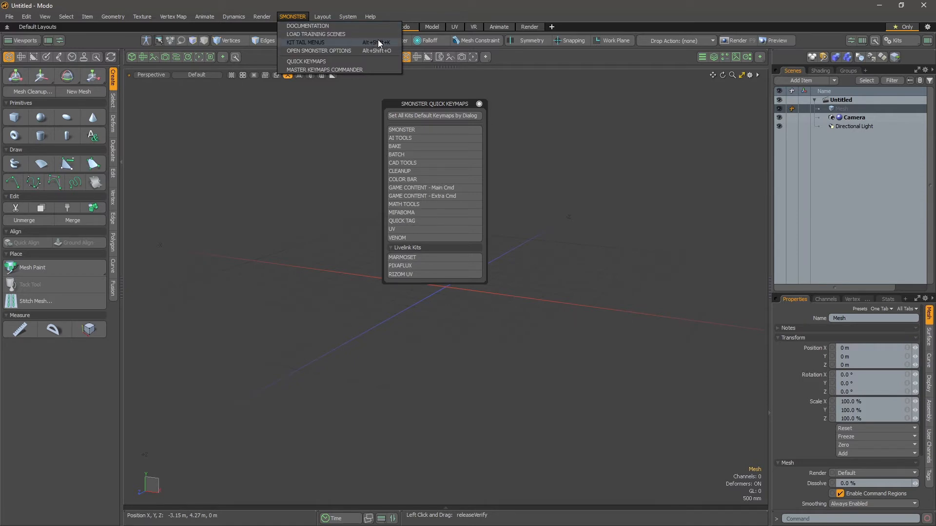
pyautogui.moveTo(317, 34)
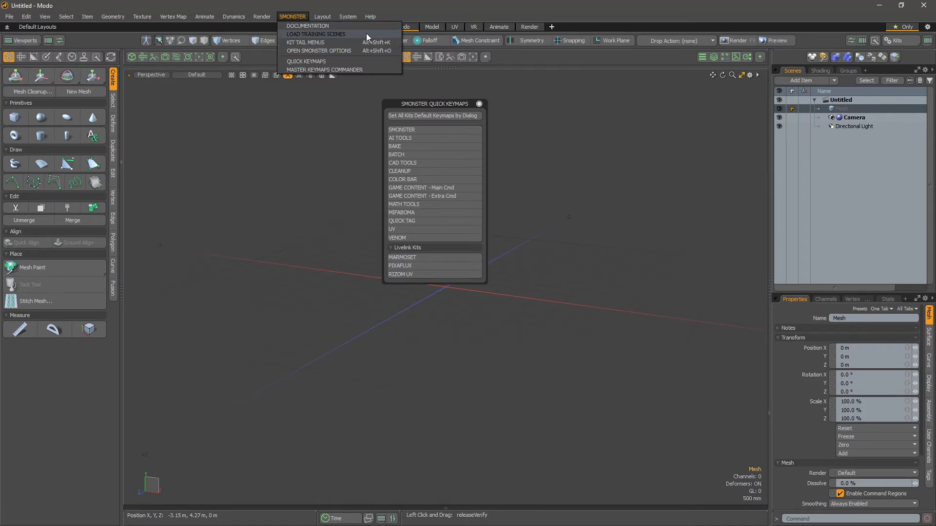
pyautogui.moveTo(382, 38)
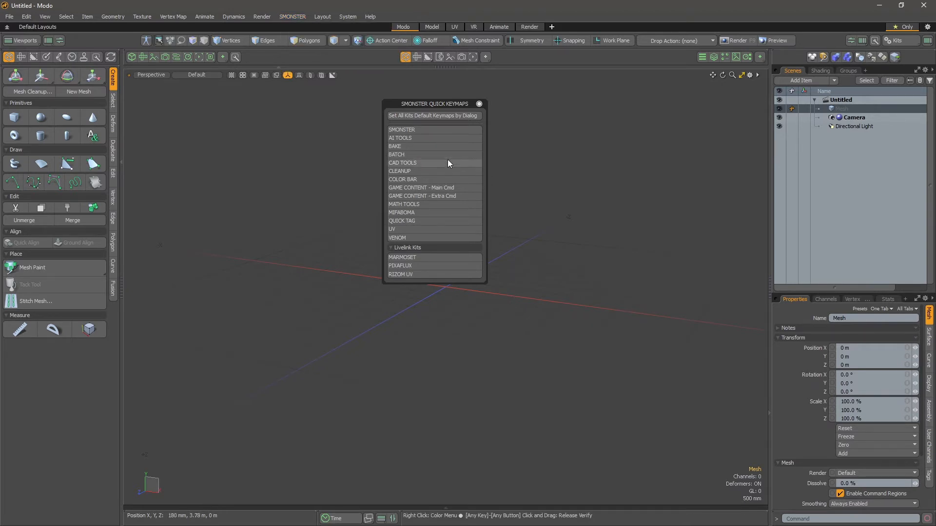
pyautogui.moveTo(445, 196)
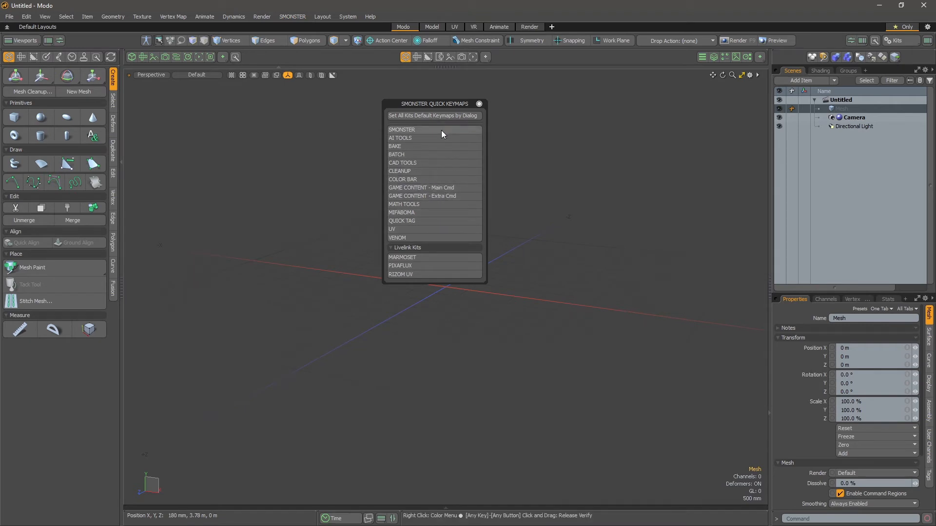
pyautogui.moveTo(443, 133)
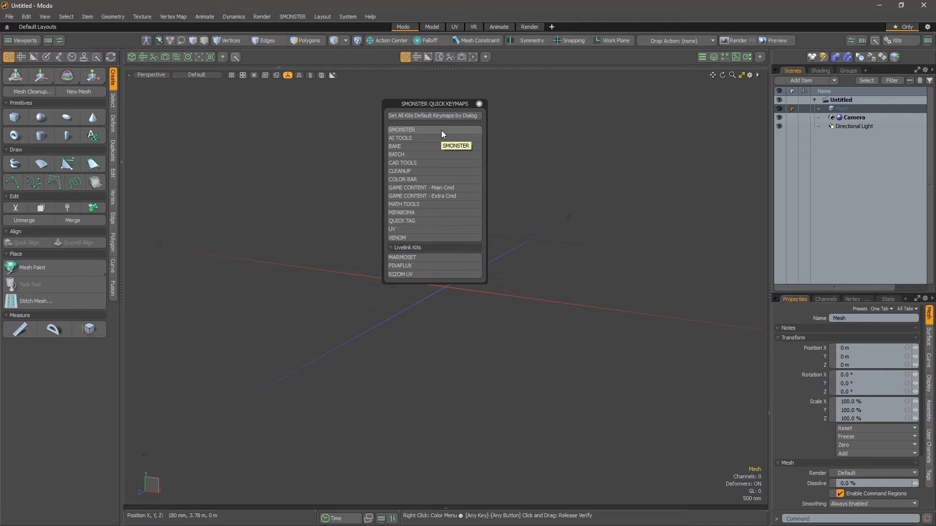
pyautogui.moveTo(434, 119)
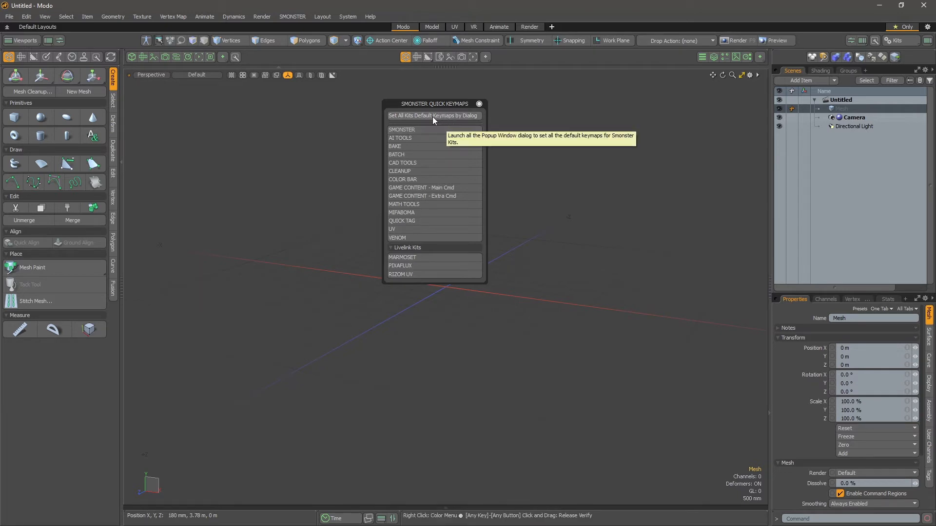
# - Set all kits' default keymaps, accepting SMONSTER core and Game Content hotkey dialogs
pyautogui.click(433, 115)
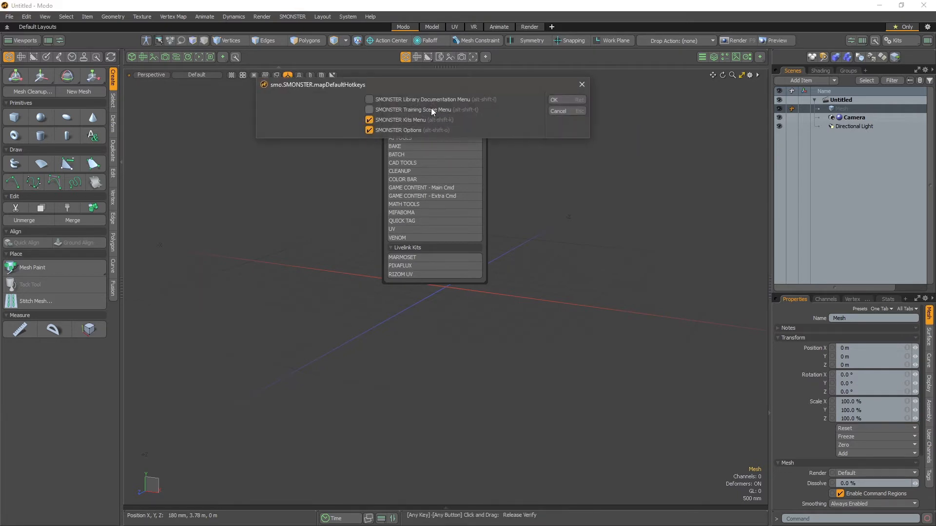
pyautogui.click(369, 99)
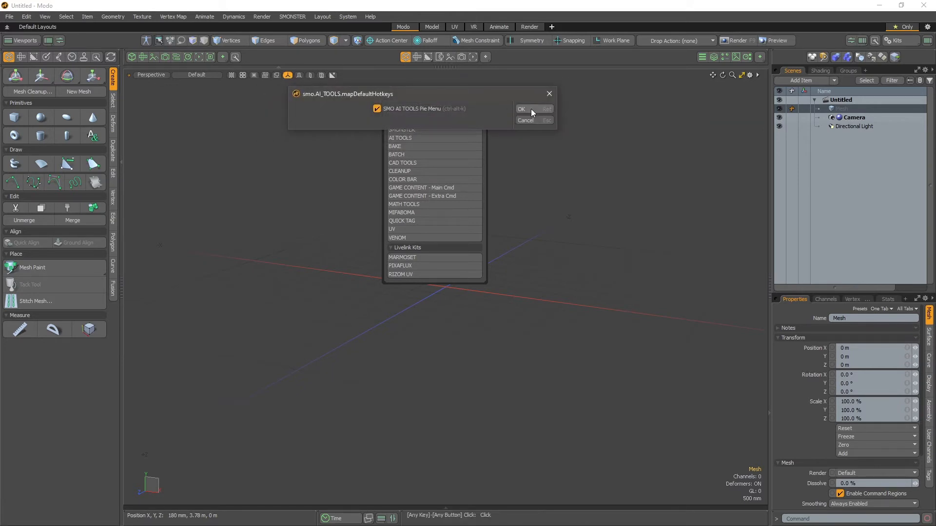
pyautogui.moveTo(532, 114)
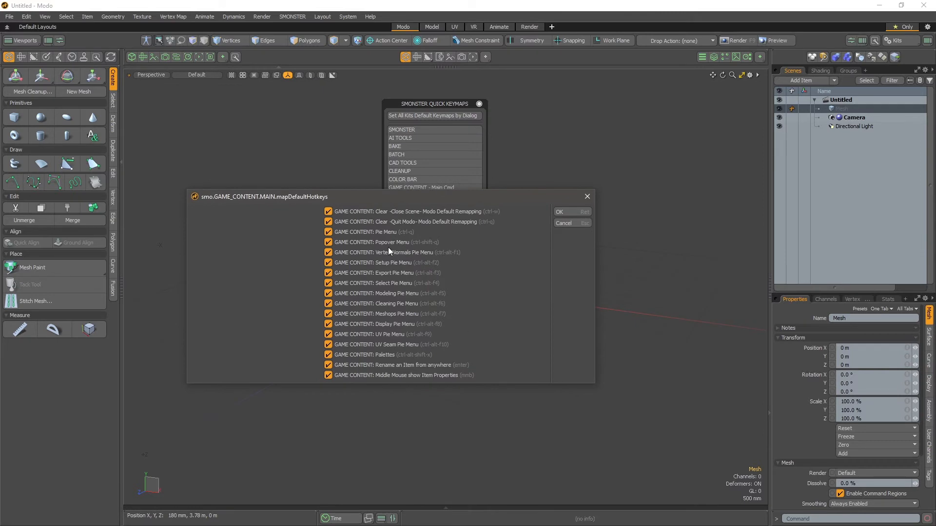
pyautogui.moveTo(233, 224)
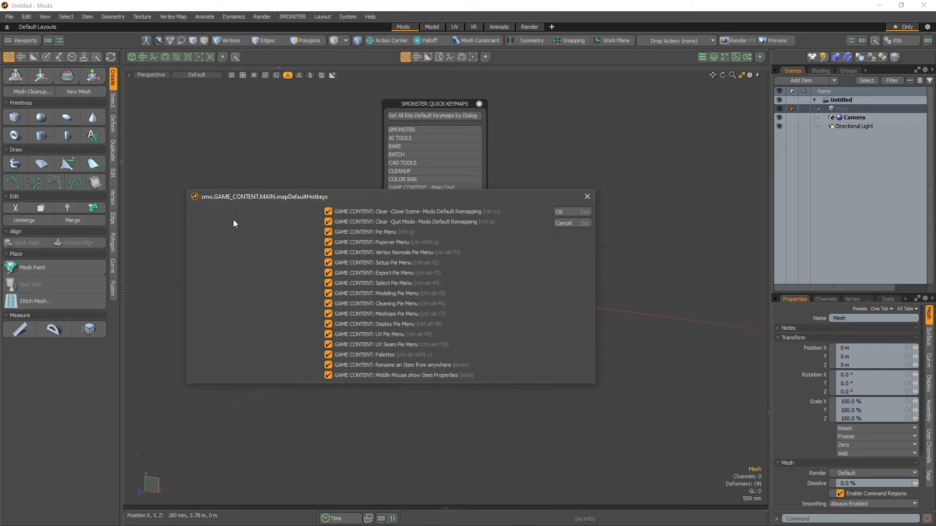
pyautogui.moveTo(321, 229)
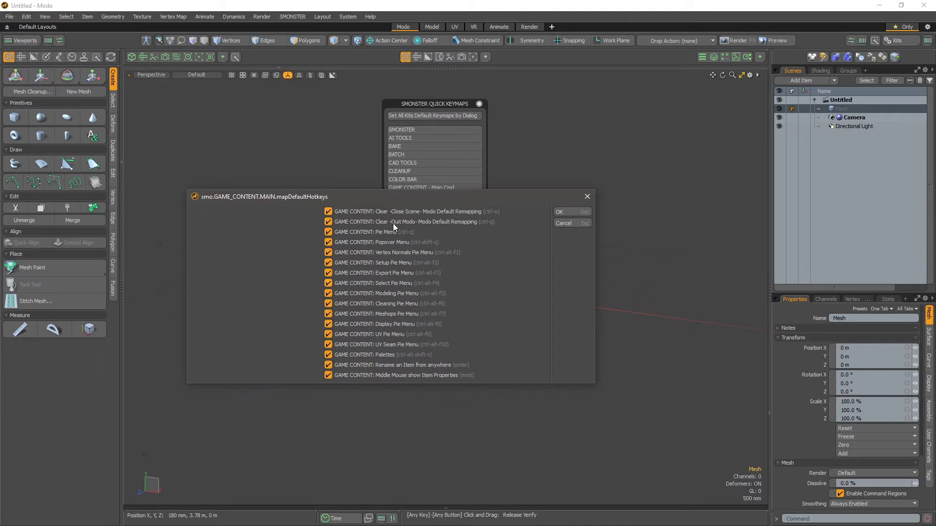
pyautogui.moveTo(476, 247)
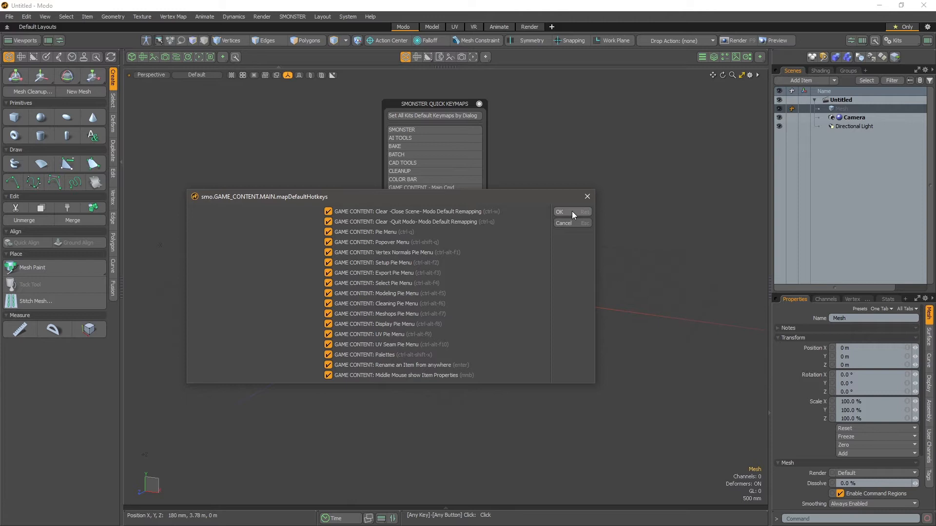
pyautogui.moveTo(569, 219)
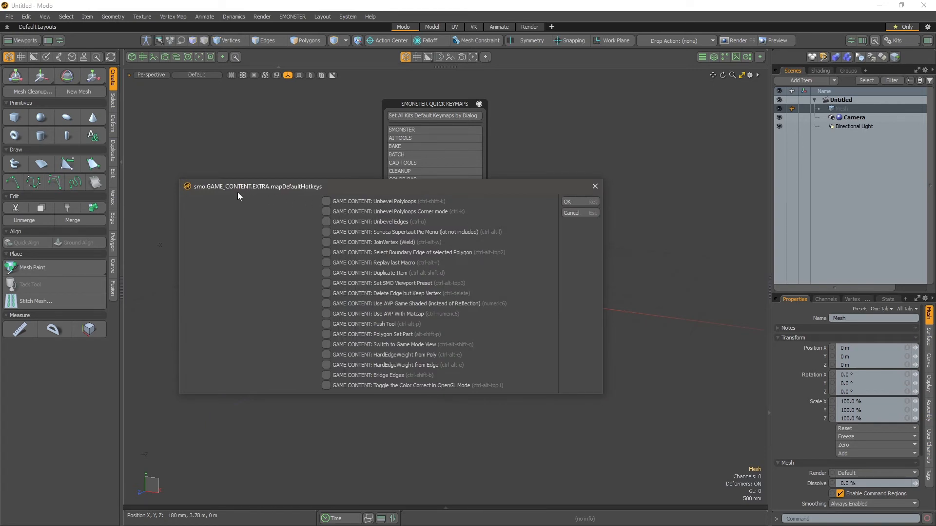
pyautogui.moveTo(256, 197)
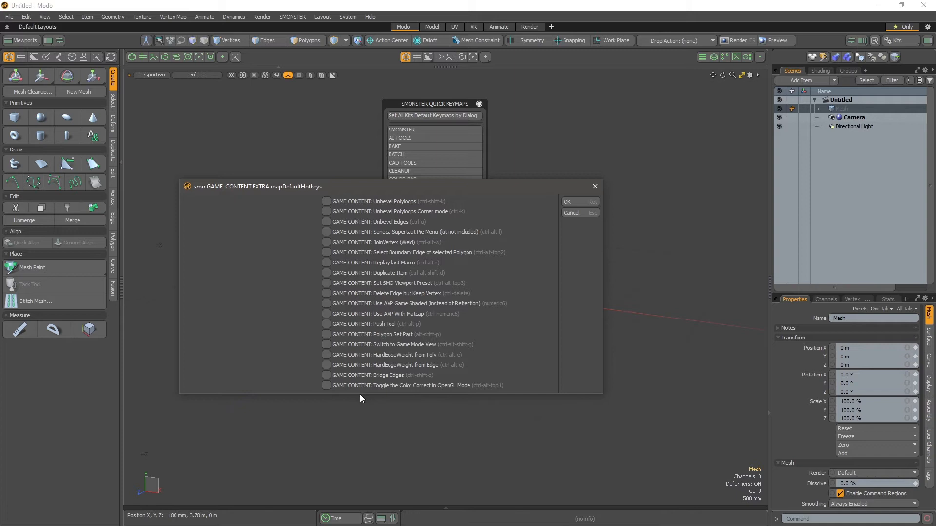
pyautogui.moveTo(364, 237)
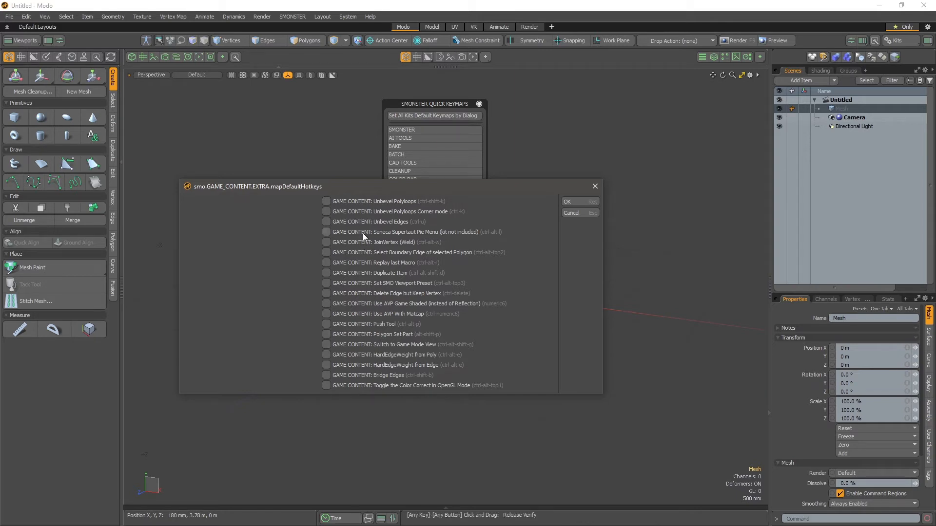
pyautogui.moveTo(363, 243)
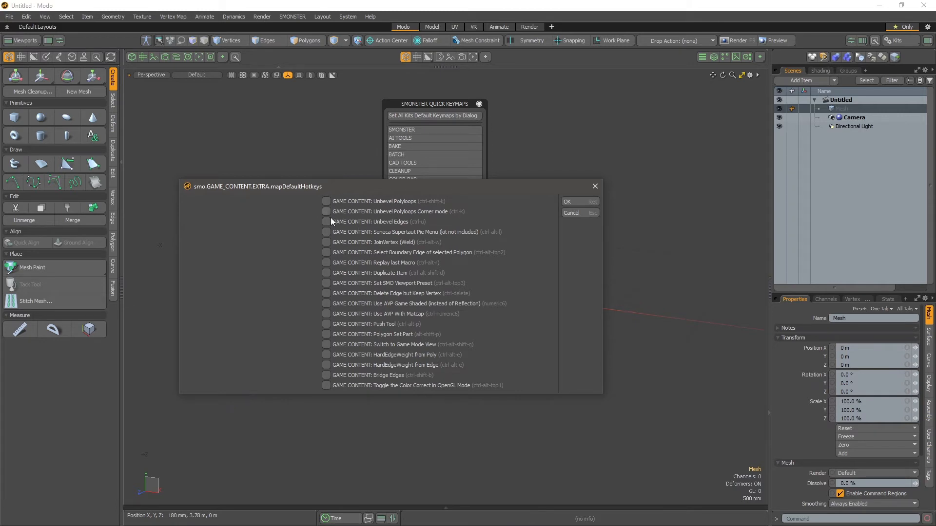
pyautogui.click(326, 201)
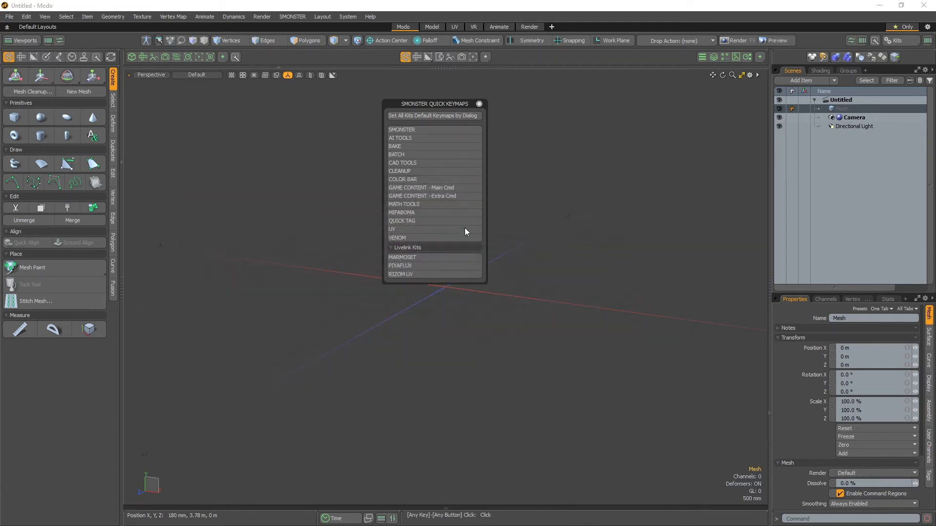
pyautogui.click(404, 204)
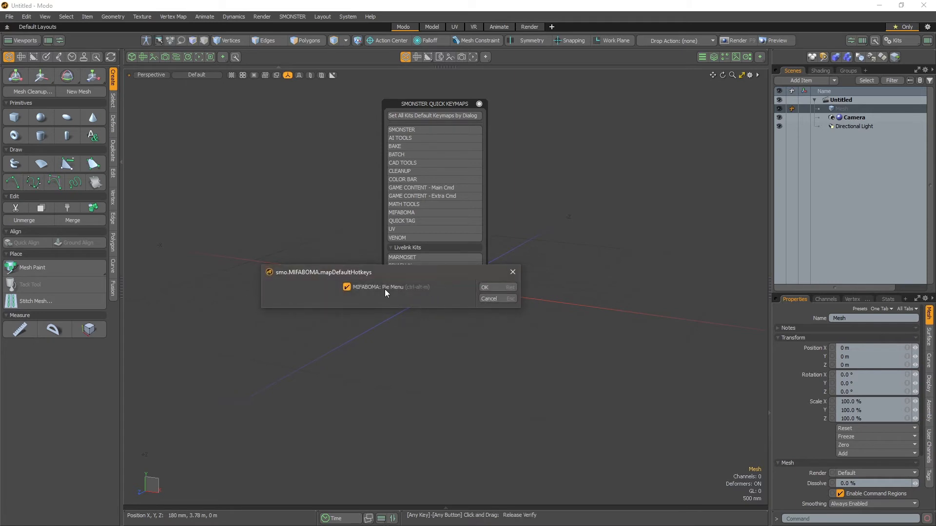
# - Confirm the MIFABOMA pie menu hotkey, toggle Livelink Kits, and dismiss Quick Keymaps
pyautogui.click(402, 220)
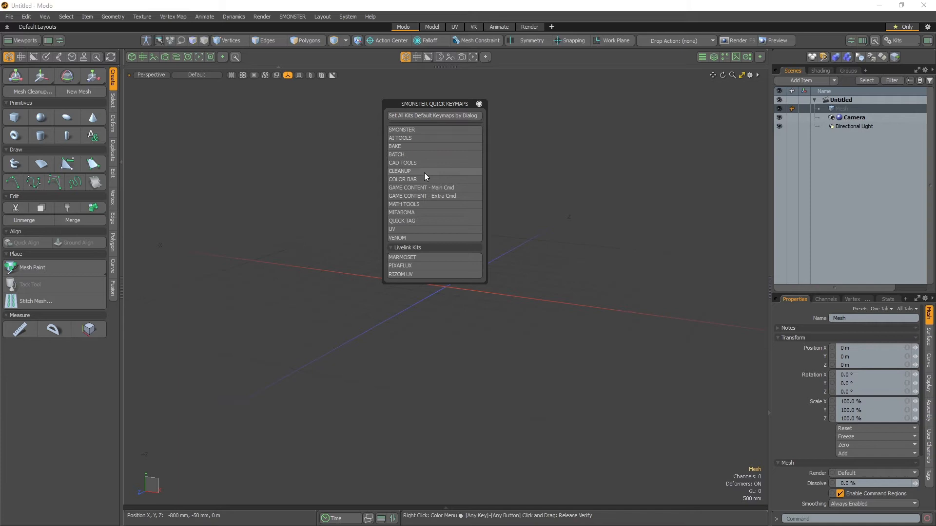
pyautogui.click(406, 248)
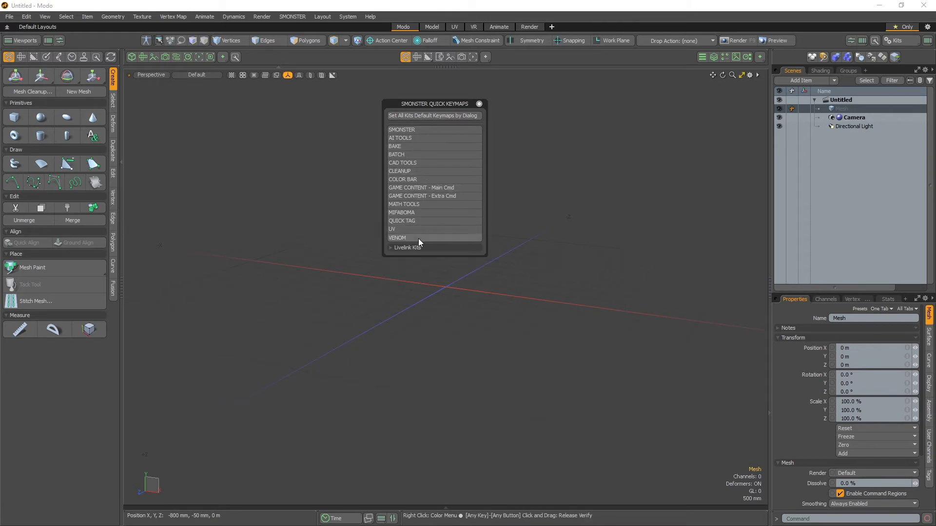
pyautogui.moveTo(419, 249)
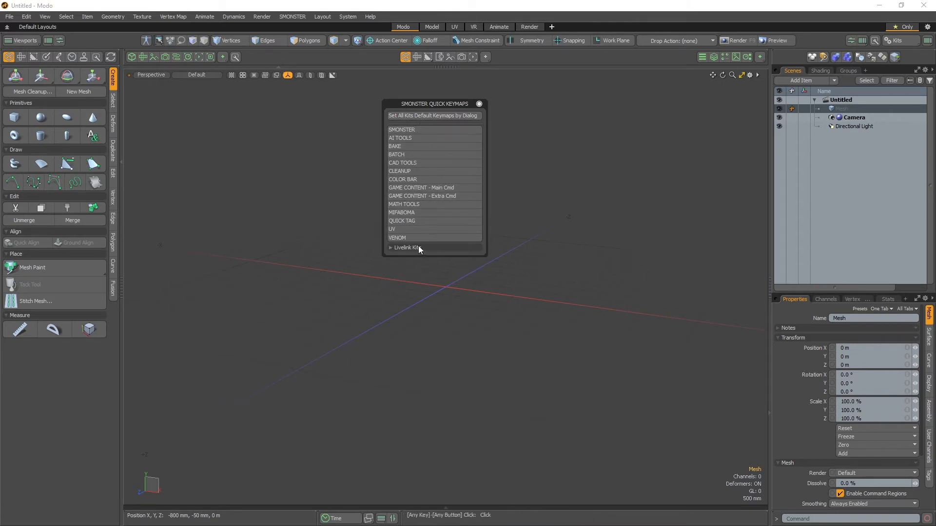
pyautogui.click(406, 248)
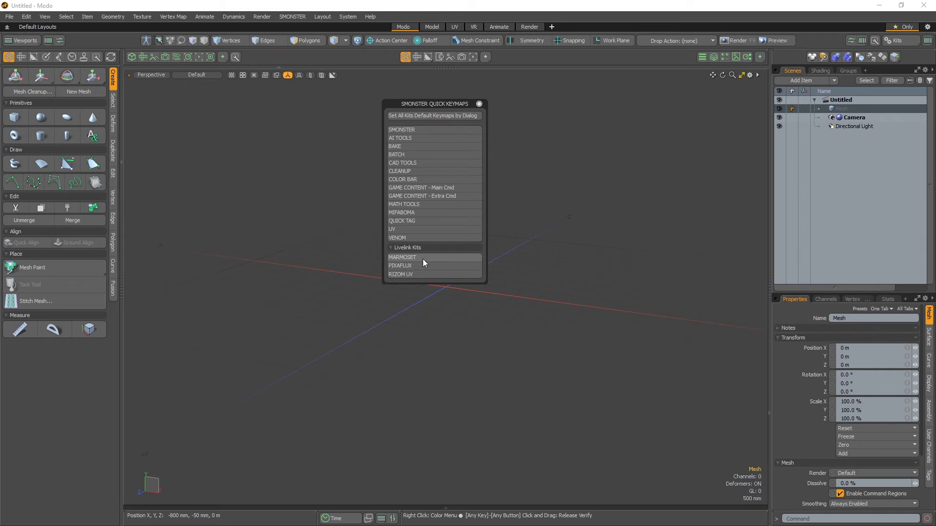
pyautogui.click(402, 257)
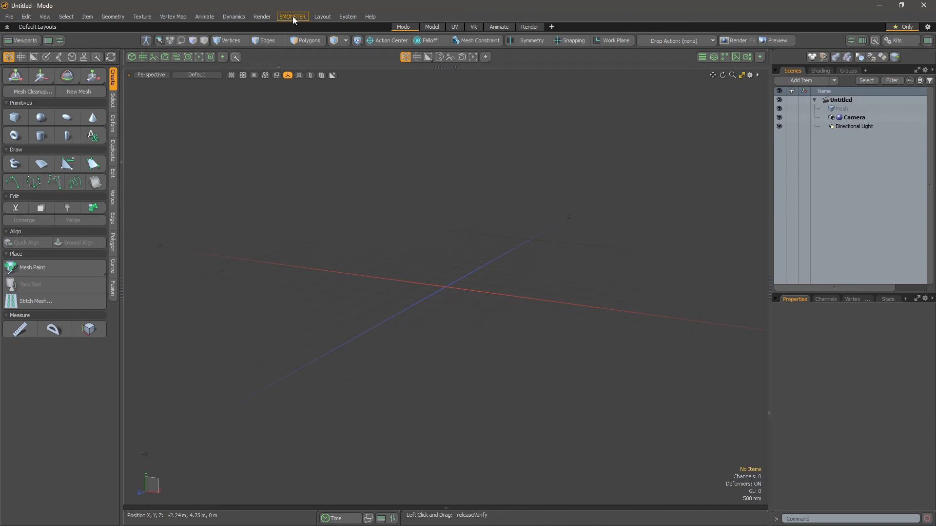
pyautogui.click(292, 16)
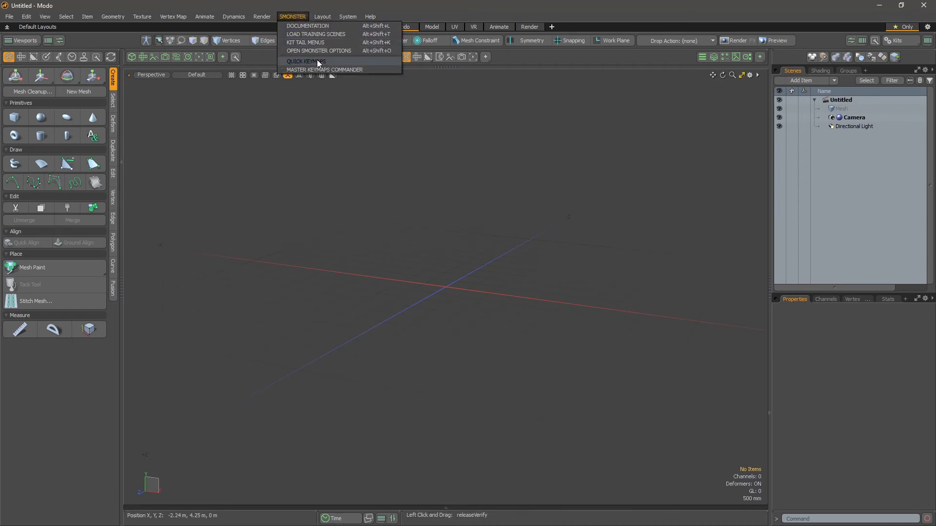
pyautogui.moveTo(342, 32)
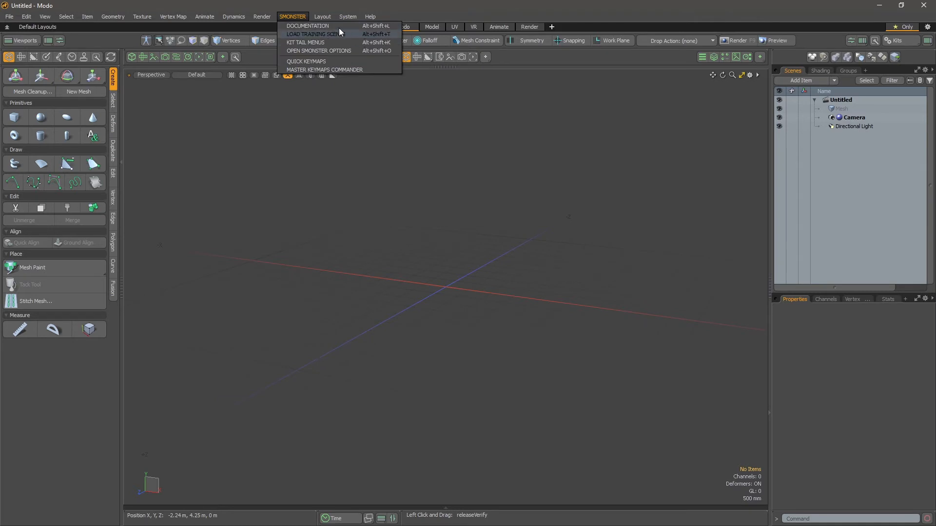
pyautogui.moveTo(316, 43)
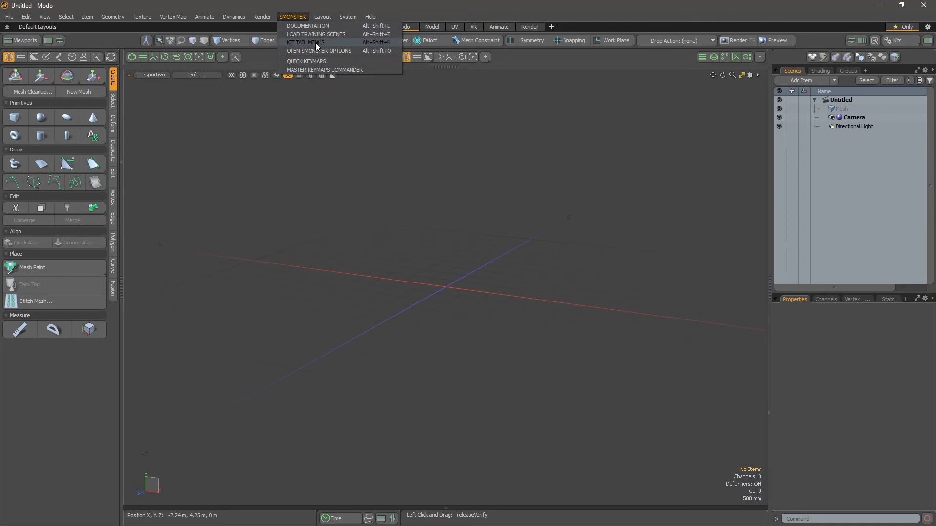
pyautogui.moveTo(335, 57)
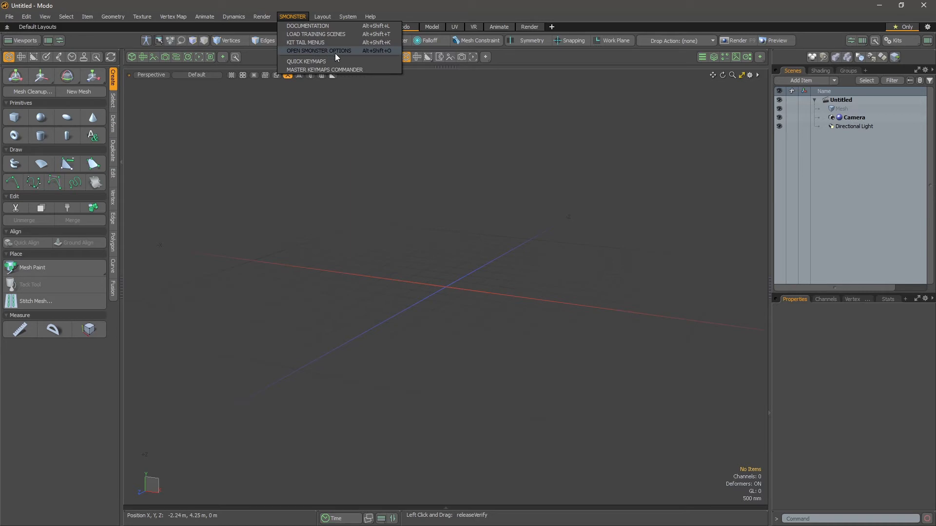
pyautogui.moveTo(308, 34)
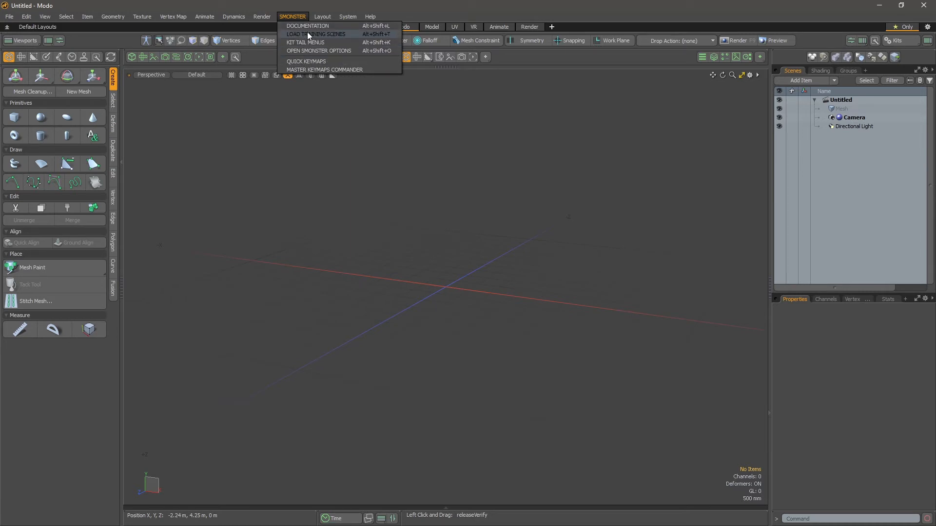
pyautogui.moveTo(324, 62)
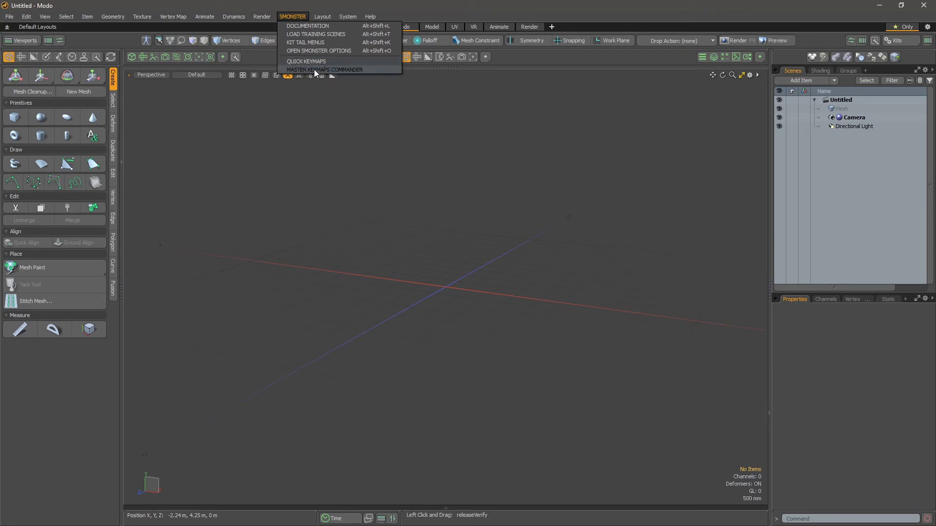
# - Open the SMONSTER Keymap Commander from the master commander, then reopen the Master Keymaps Commander
pyautogui.click(325, 70)
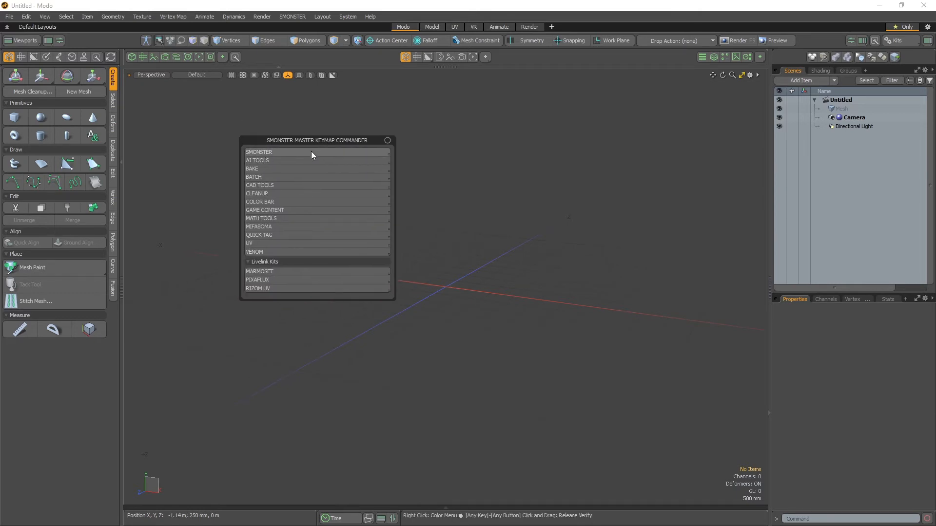
pyautogui.moveTo(248, 243)
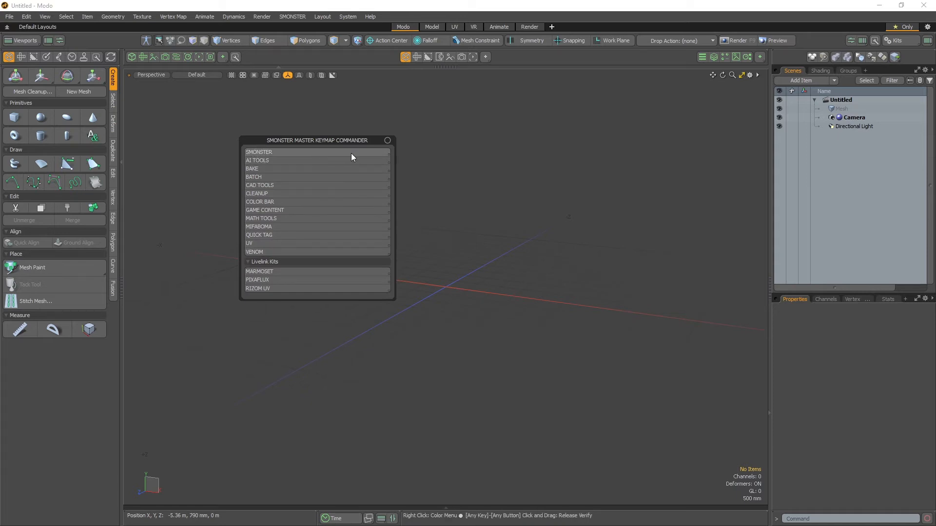
pyautogui.click(259, 152)
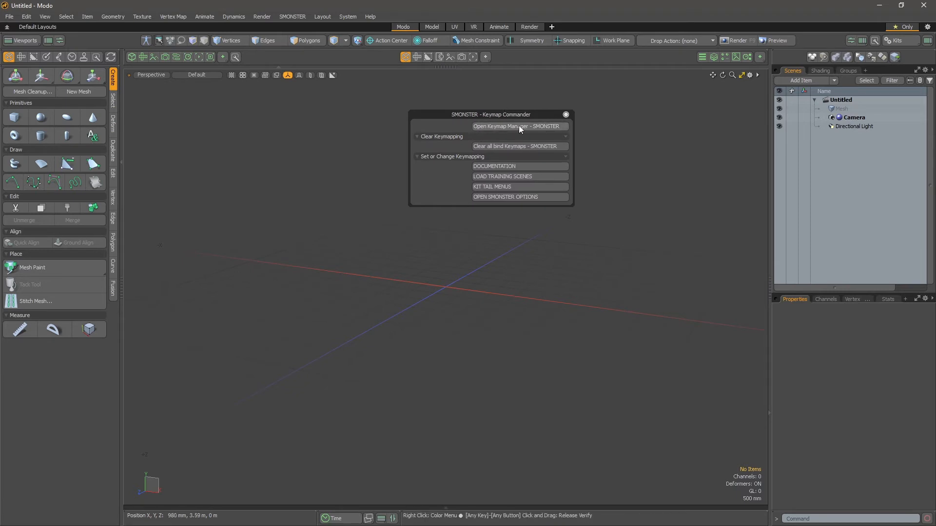
pyautogui.click(292, 16)
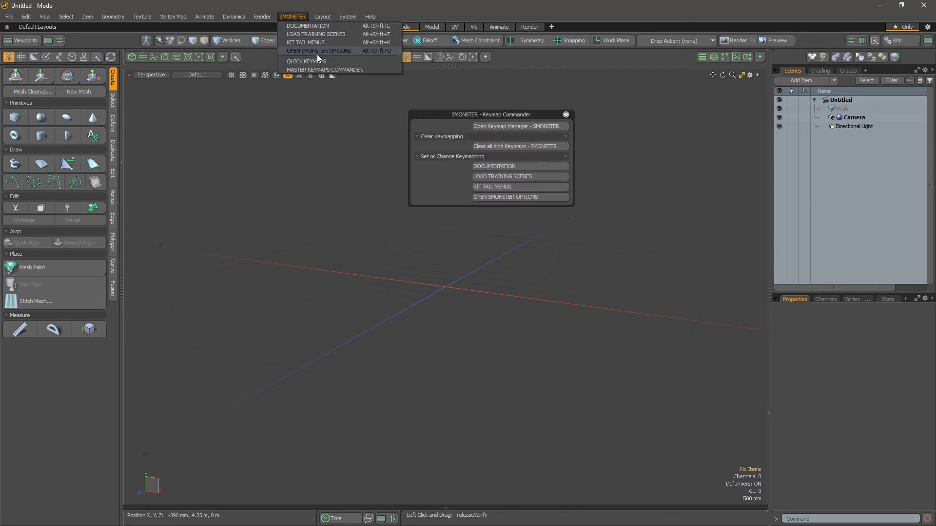
pyautogui.click(324, 70)
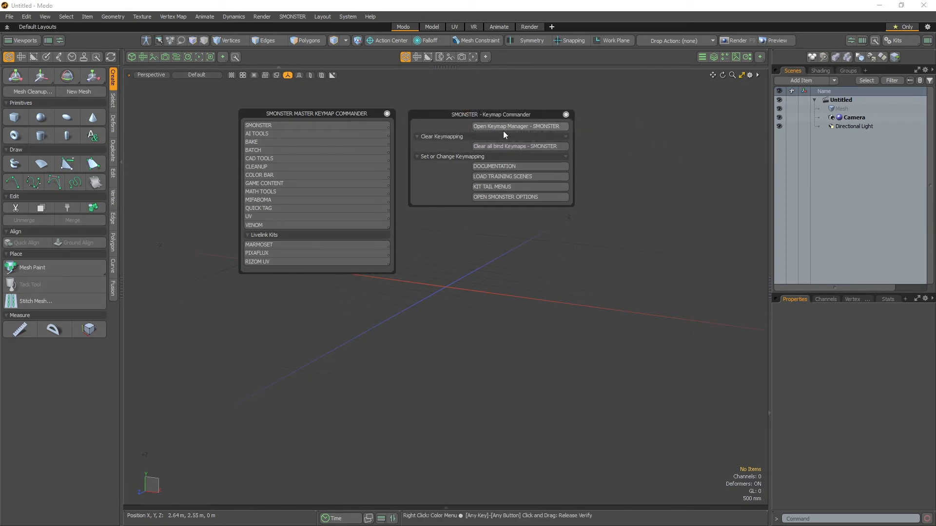
pyautogui.moveTo(521, 149)
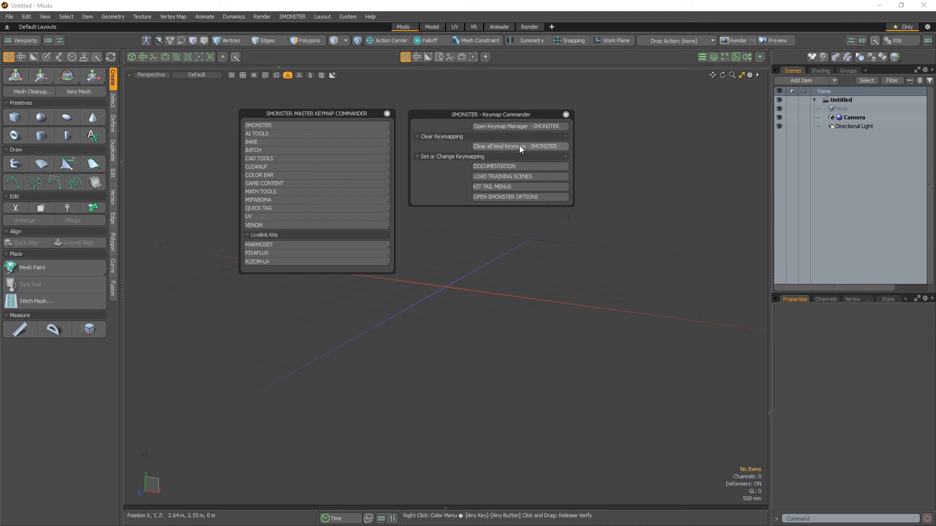
# - Clear the four bound SMONSTER hotkeys, dismiss the confirmation, and check the SMONSTER menu
pyautogui.click(519, 147)
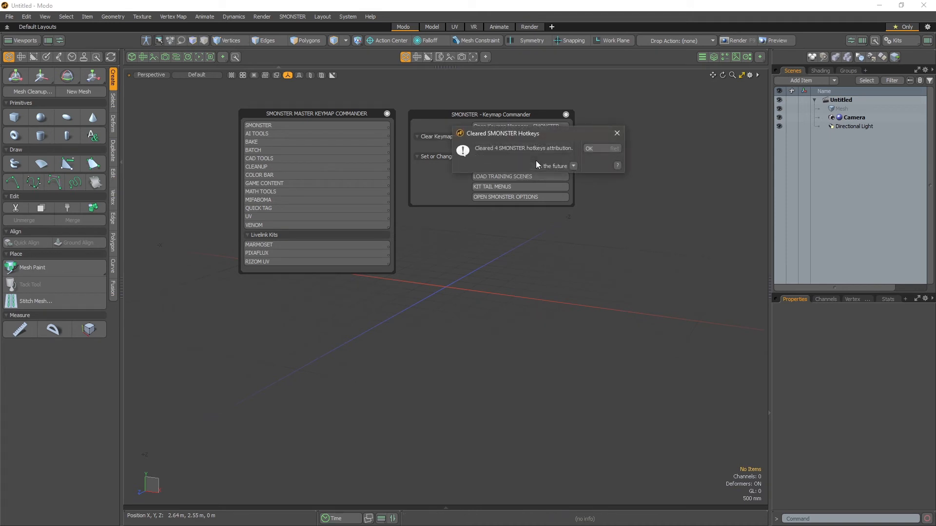
pyautogui.moveTo(476, 160)
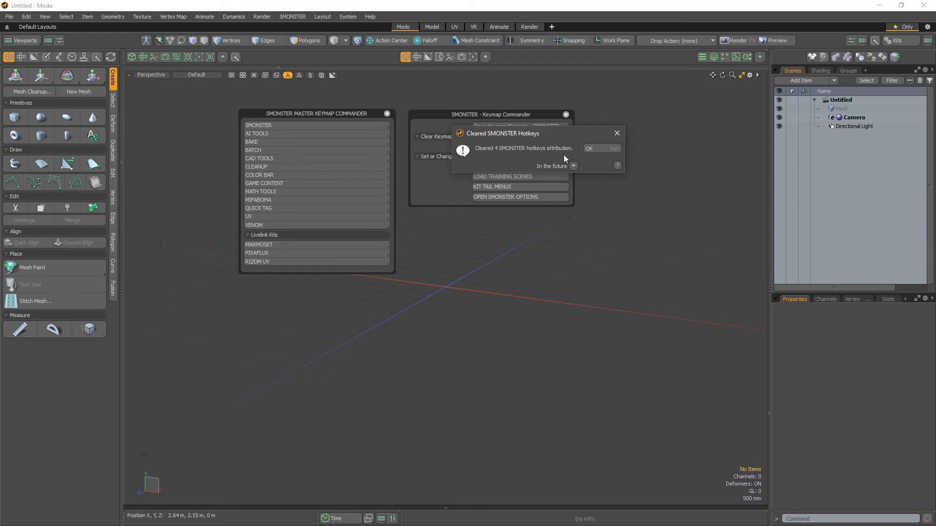
pyautogui.click(589, 148)
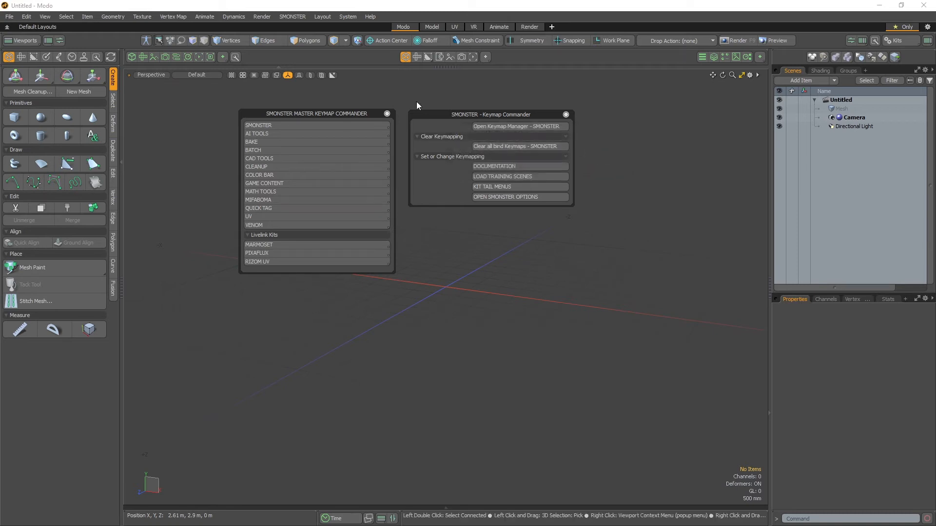
pyautogui.click(292, 16)
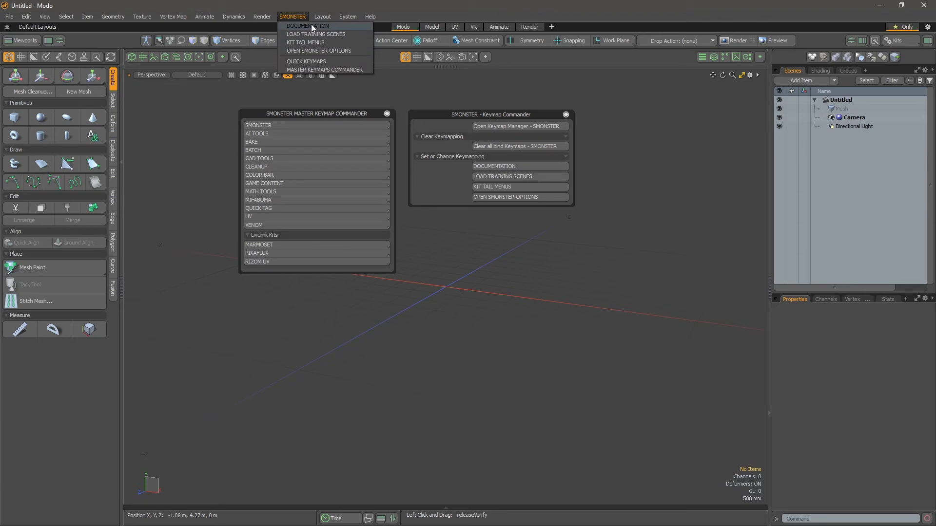
pyautogui.moveTo(321, 42)
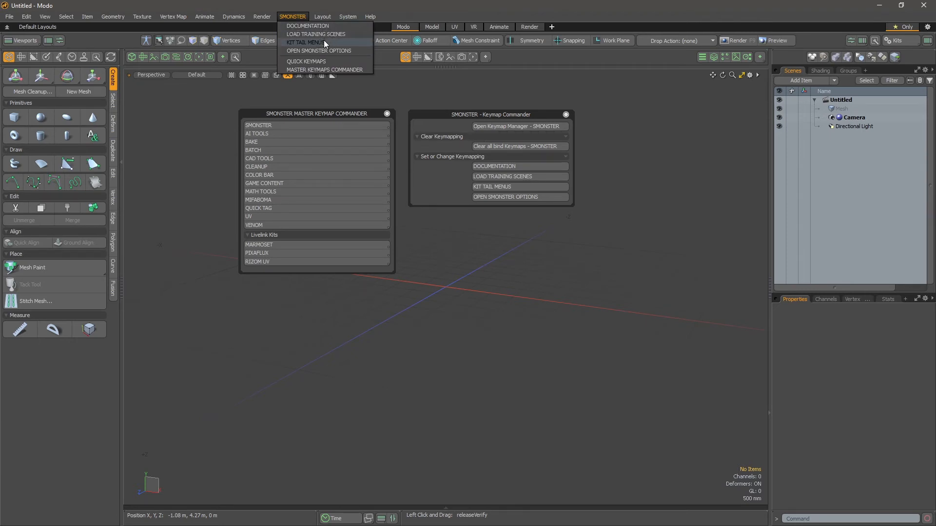
pyautogui.moveTo(526, 154)
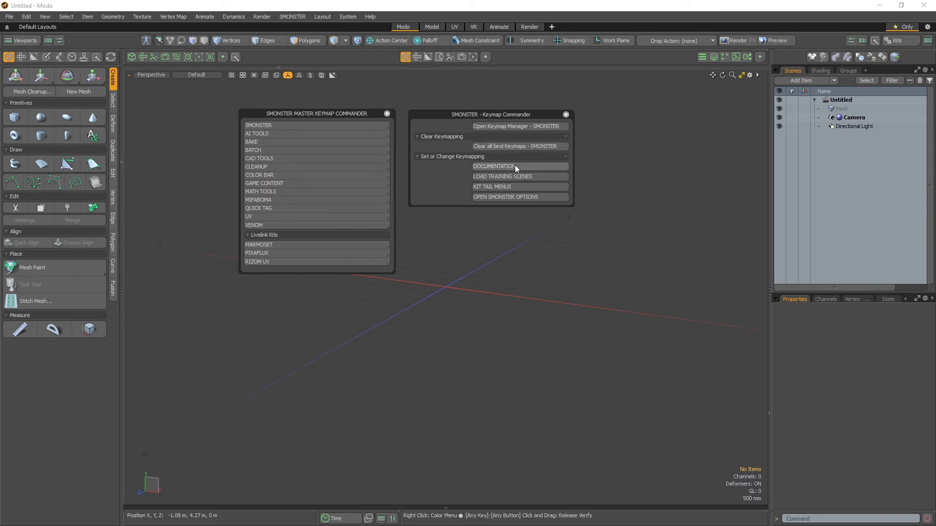
# - Reapply default hotkeys to all four SMONSTER menus and check the restored shortcuts
pyautogui.click(508, 166)
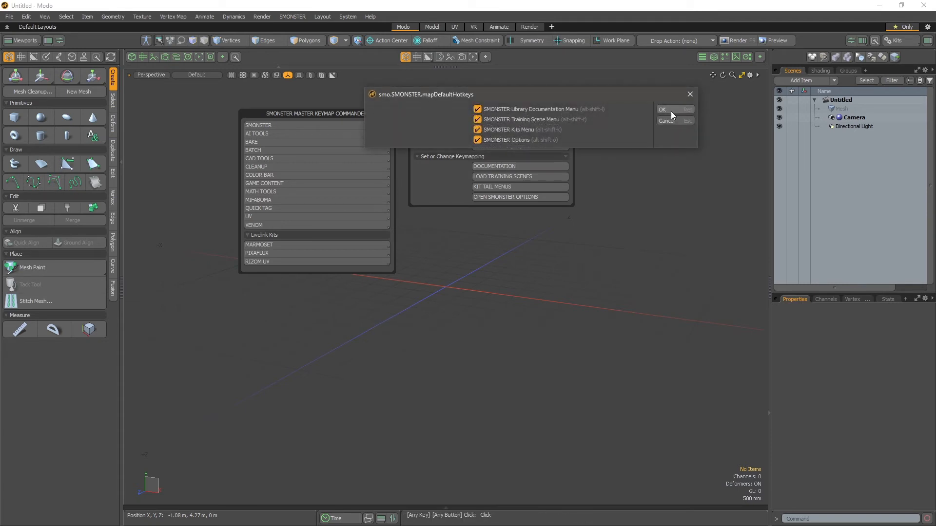
pyautogui.click(662, 109)
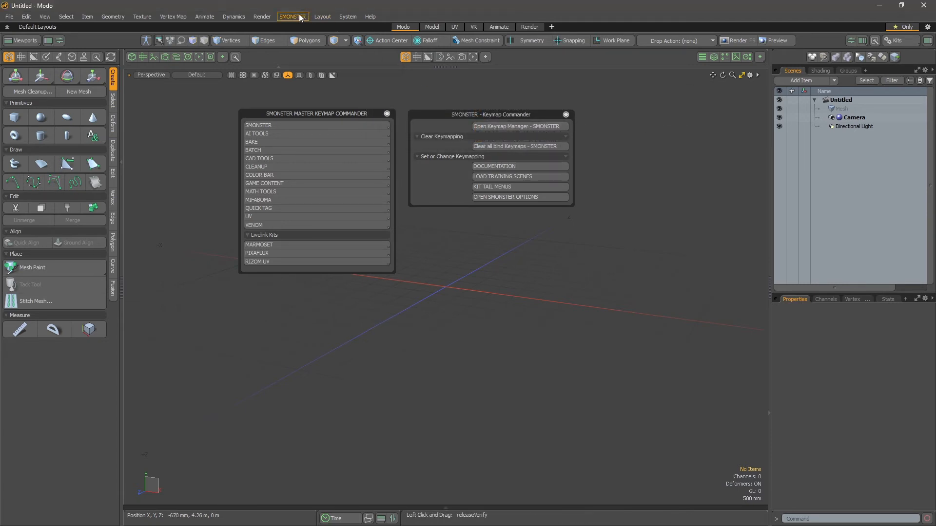
pyautogui.click(292, 16)
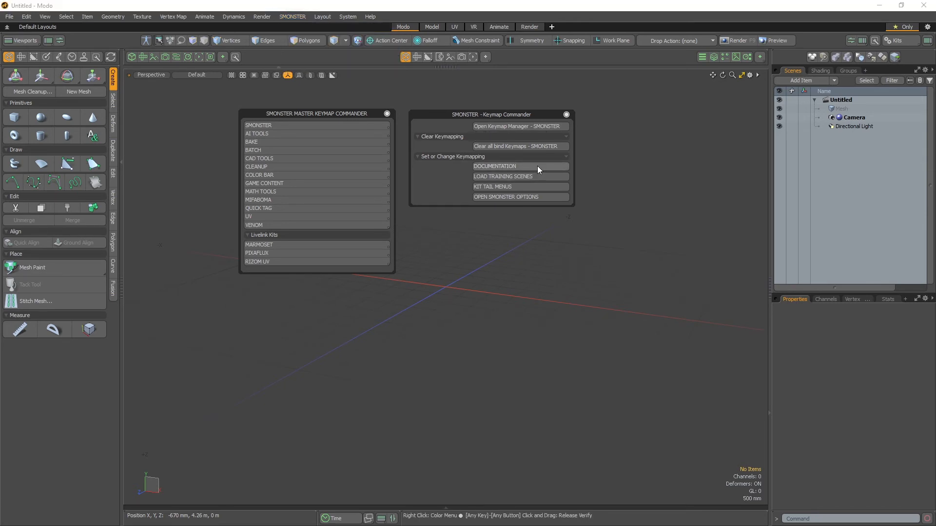
# - Keep Alt-Shift-L for the documentation menu and bring up the Game Content keymap commander
pyautogui.click(520, 166)
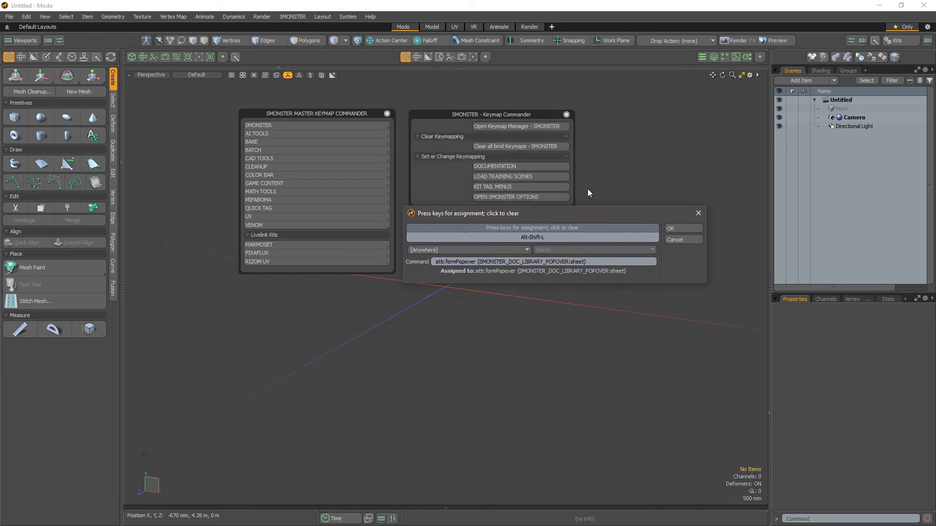
pyautogui.moveTo(512, 166)
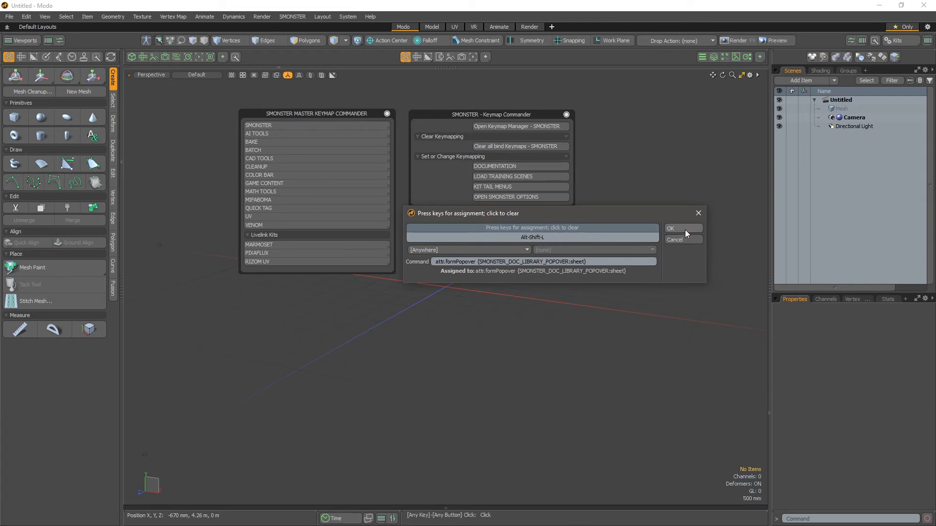
pyautogui.moveTo(688, 234)
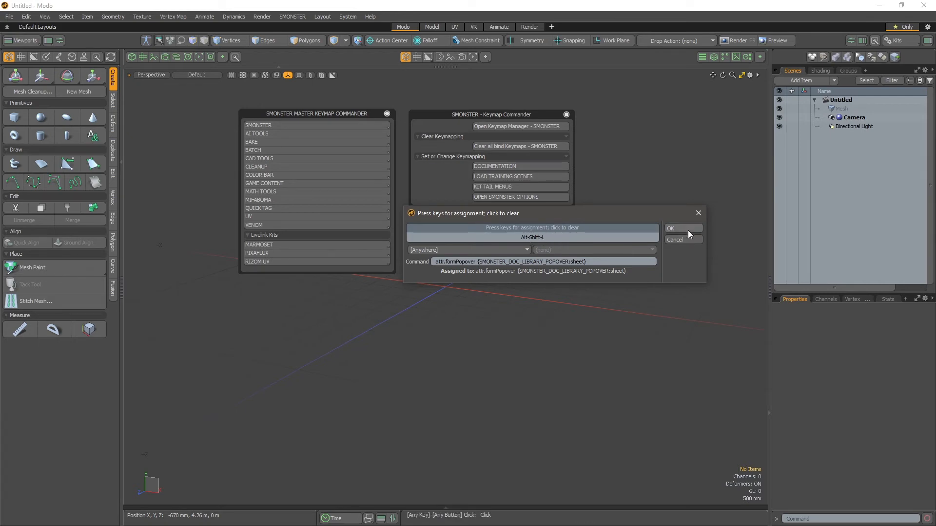
pyautogui.moveTo(689, 234)
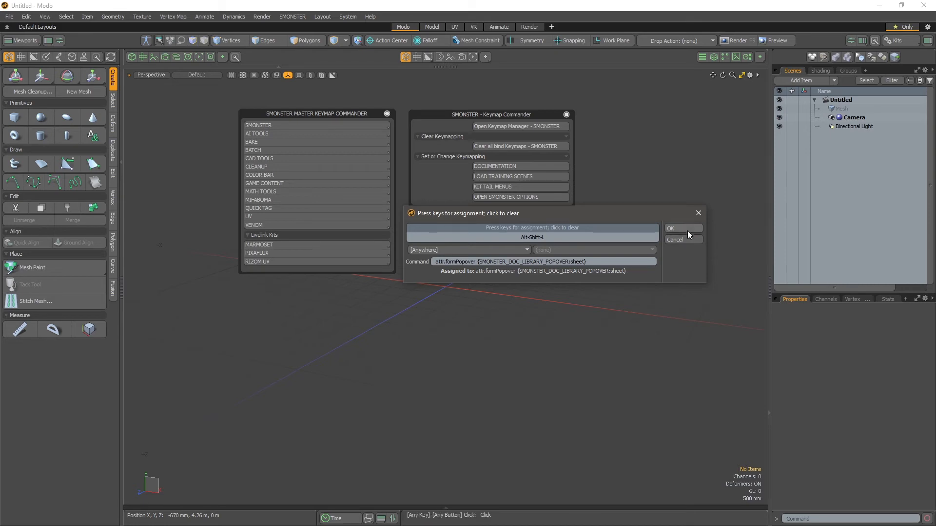
pyautogui.click(670, 228)
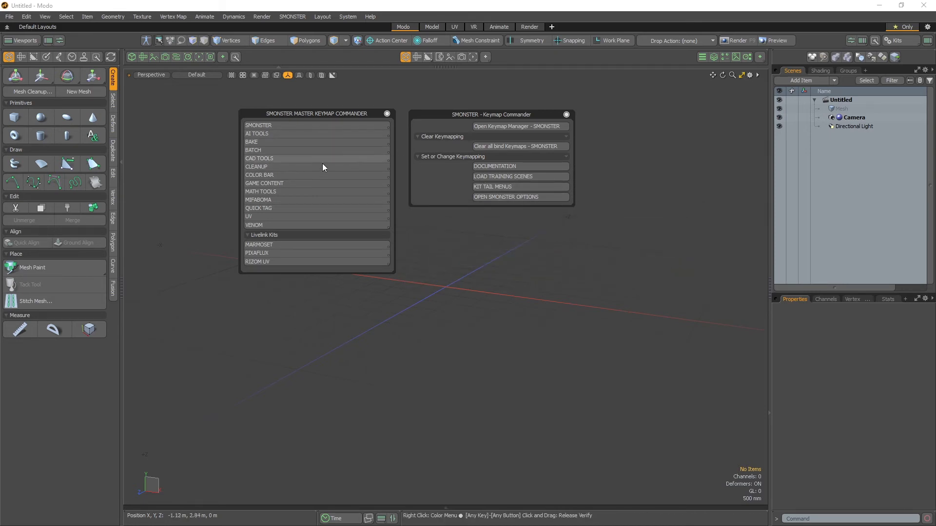
pyautogui.click(258, 245)
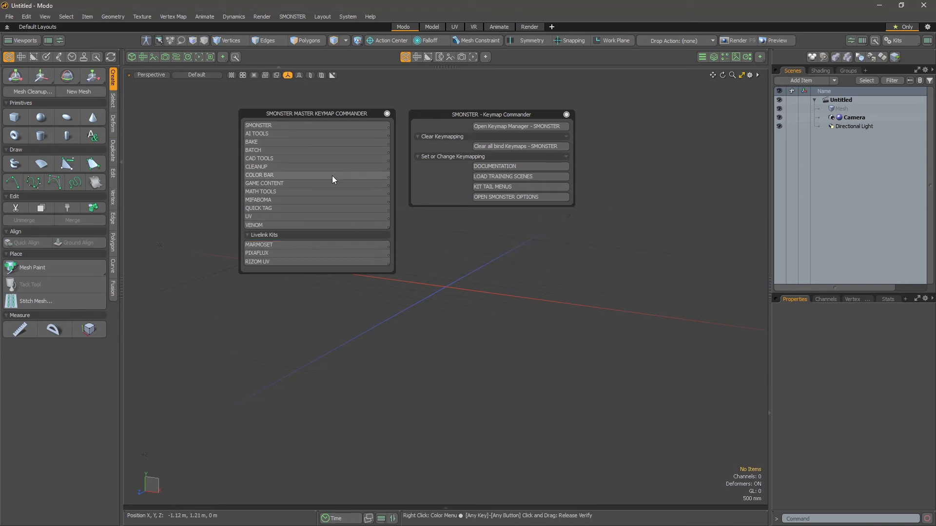
pyautogui.click(264, 183)
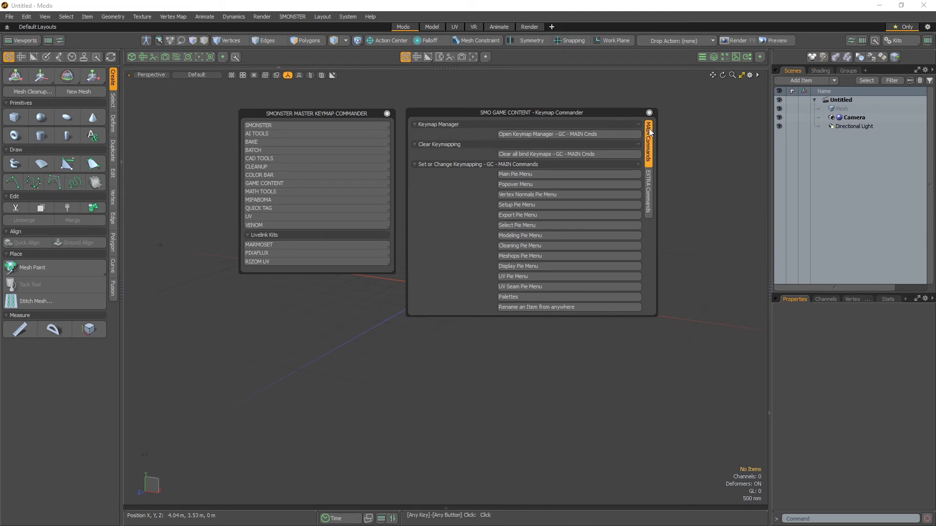
# - Check the Game Content EXTRA Commands and Main Pie Menu hotkey unchanged, then close commanders
pyautogui.click(647, 186)
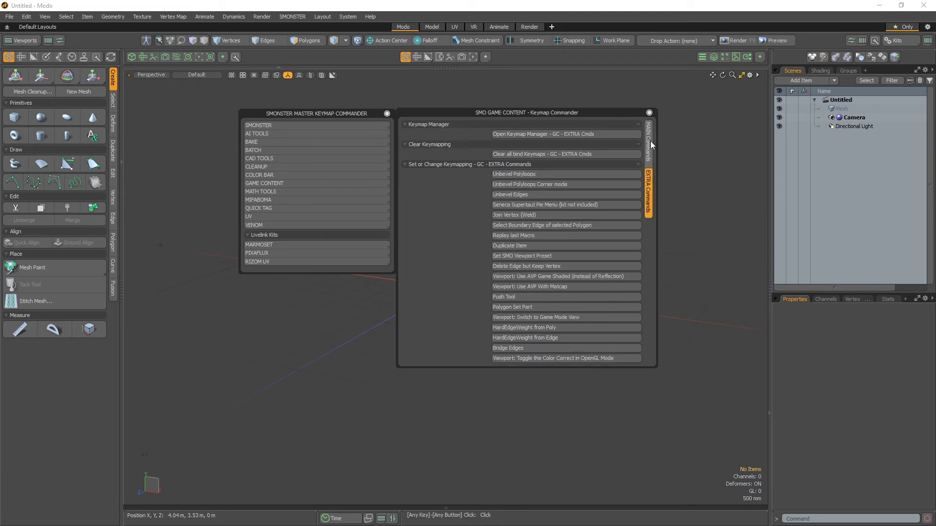
pyautogui.click(648, 137)
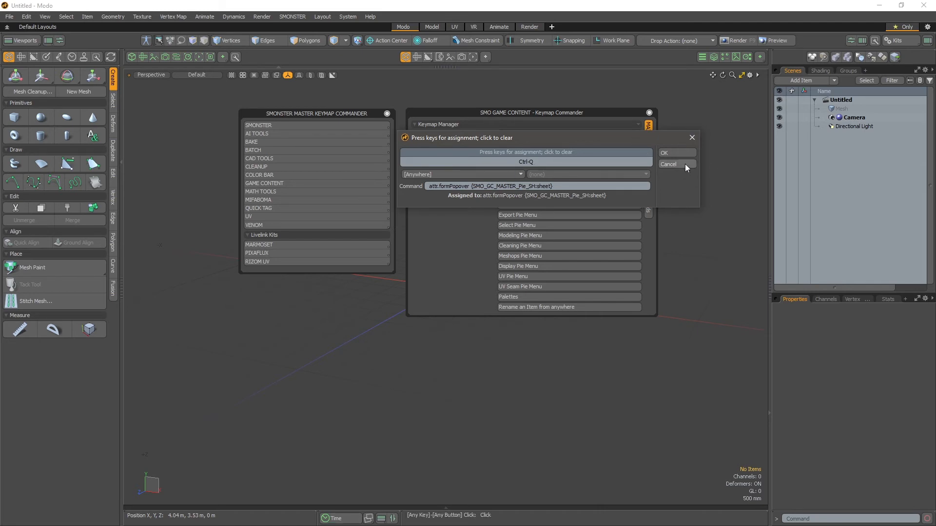
pyautogui.click(668, 163)
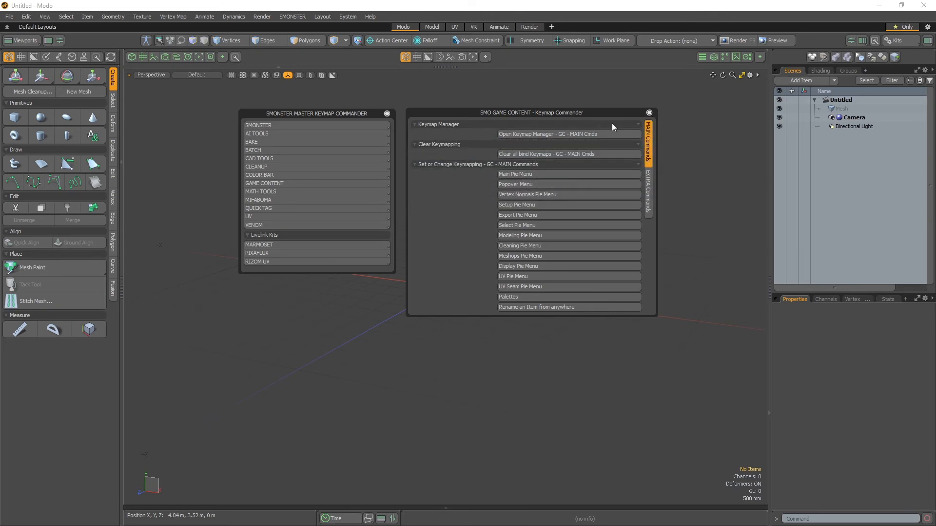
pyautogui.click(649, 112)
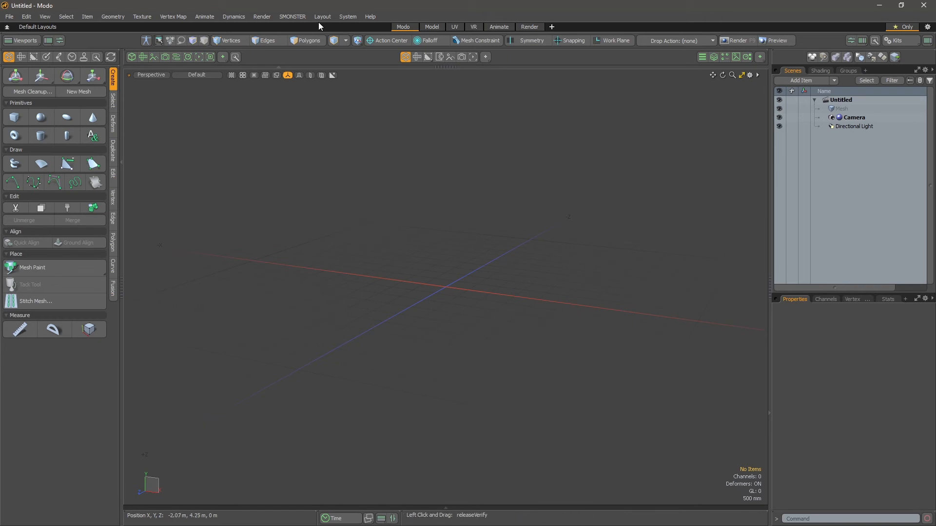
# - Review the SMONSTER Options preferences page and dismiss the Quick Keymaps list
pyautogui.click(292, 16)
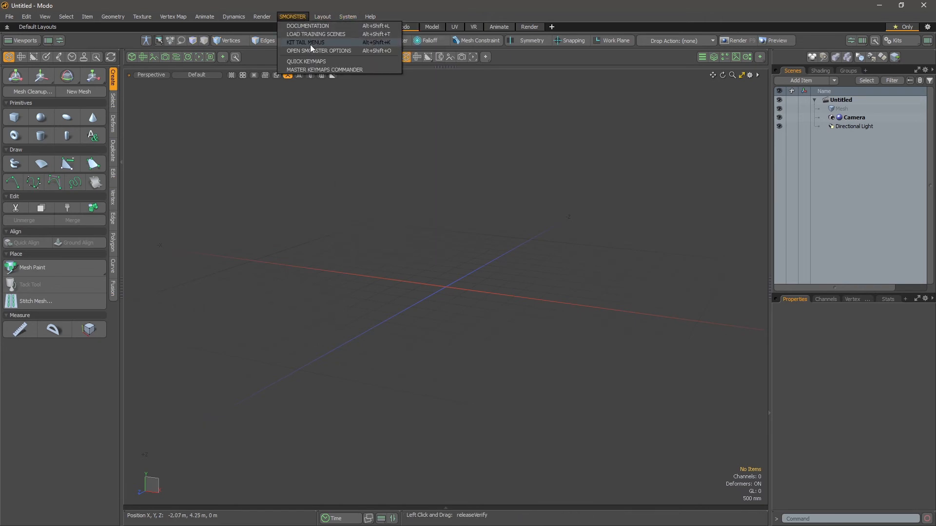
pyautogui.click(319, 51)
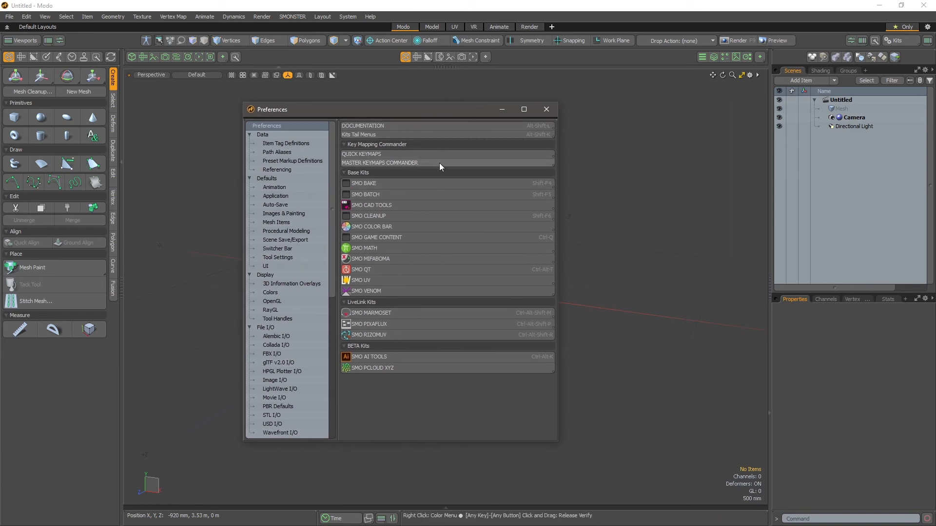
pyautogui.click(292, 16)
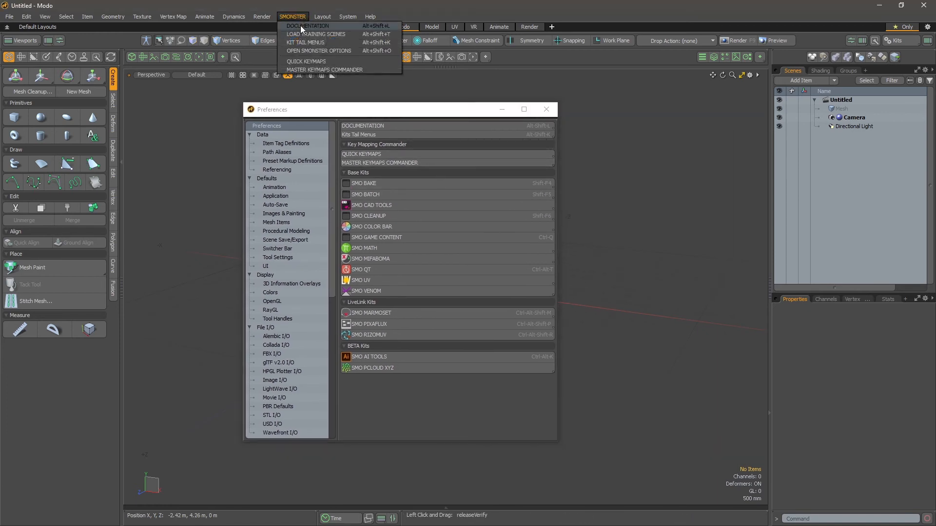
pyautogui.moveTo(330, 69)
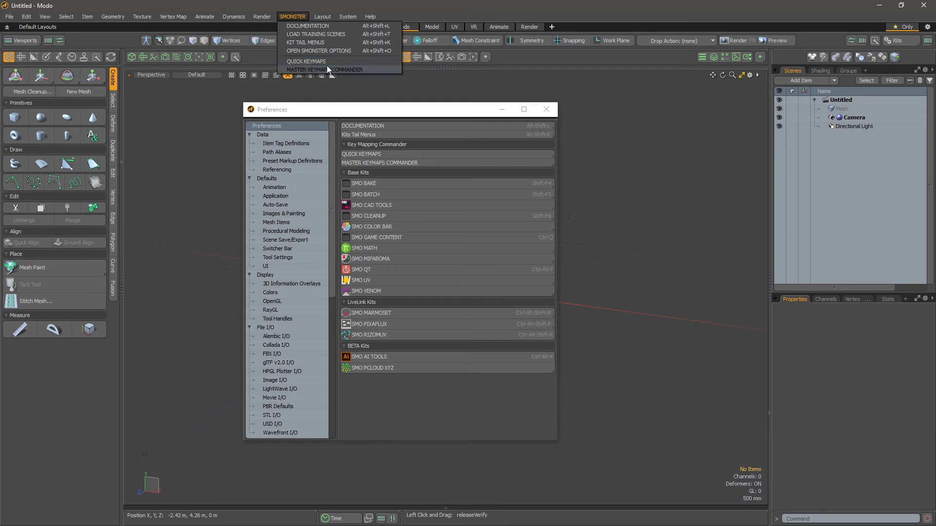
pyautogui.moveTo(393, 144)
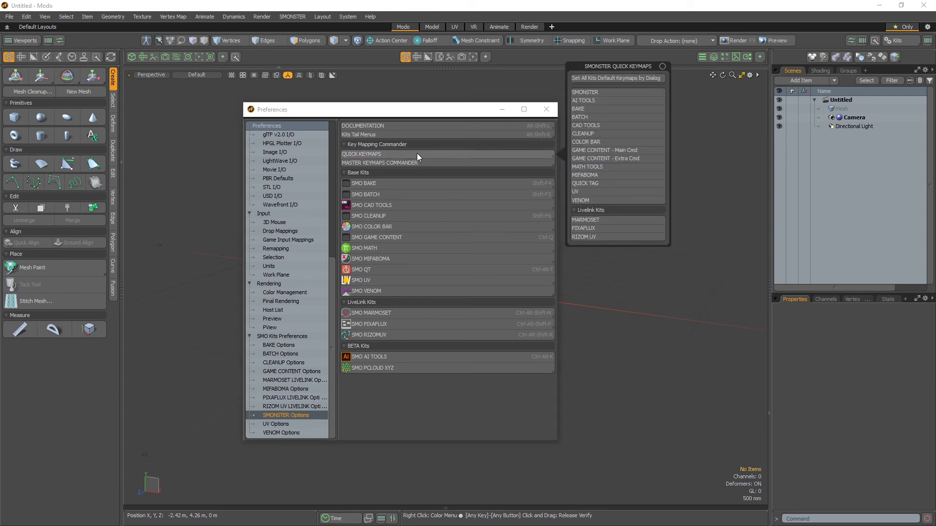
pyautogui.click(379, 163)
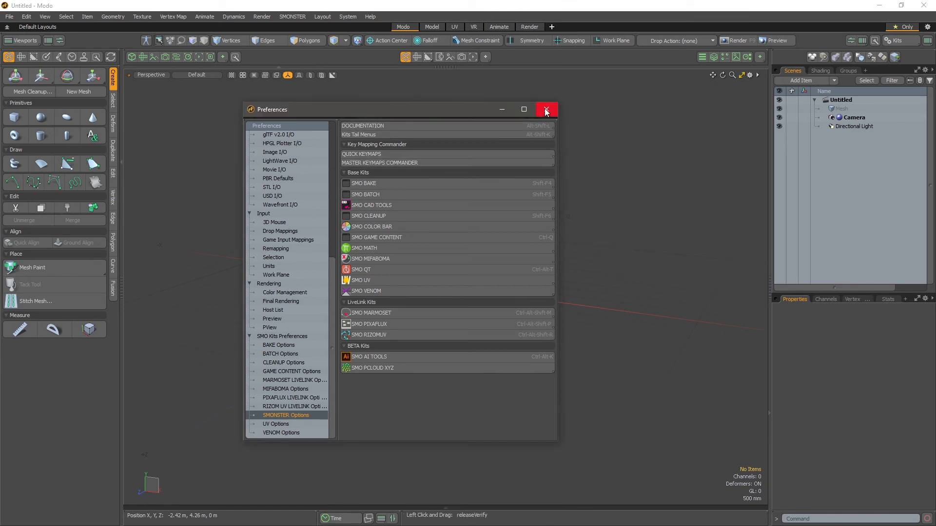
pyautogui.moveTo(547, 109)
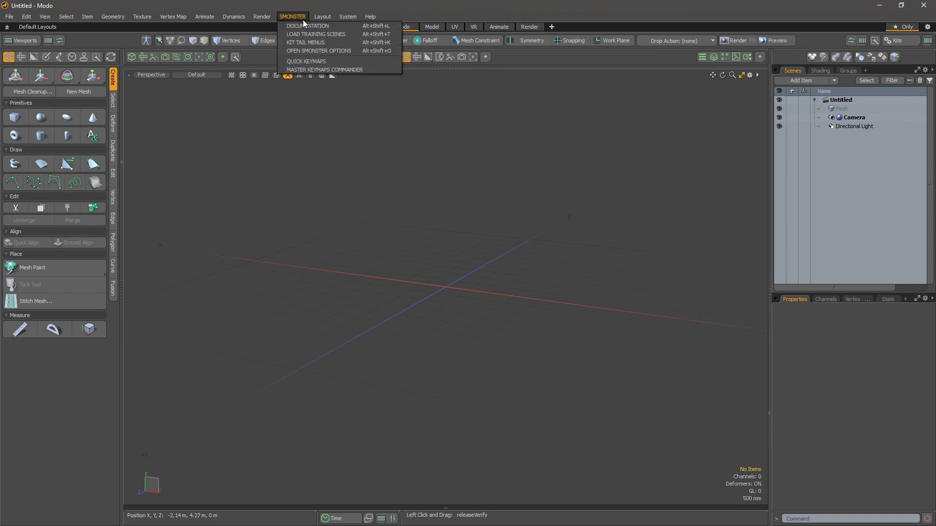
pyautogui.moveTo(304, 18)
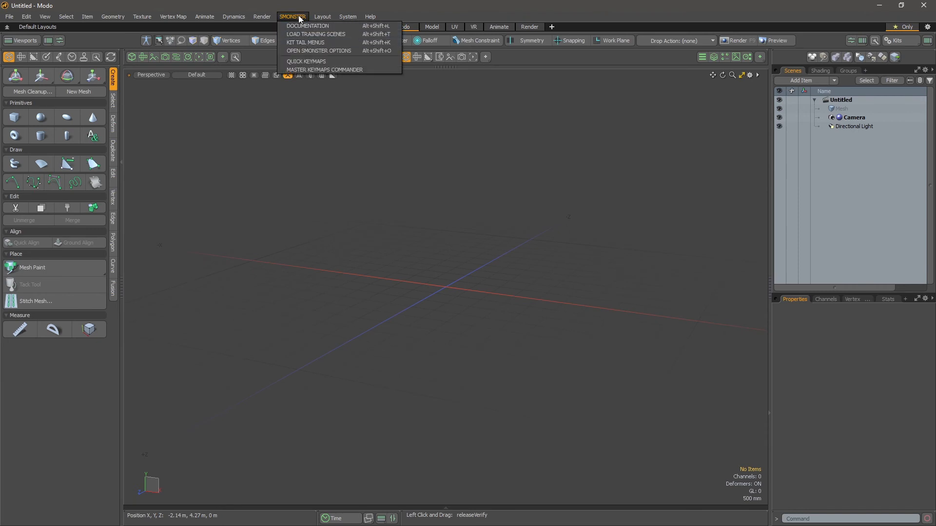
# - Open ReadmeFirst_SMONSTER.txt from the Kits > SMONSTER folder in Notepad
pyautogui.click(306, 26)
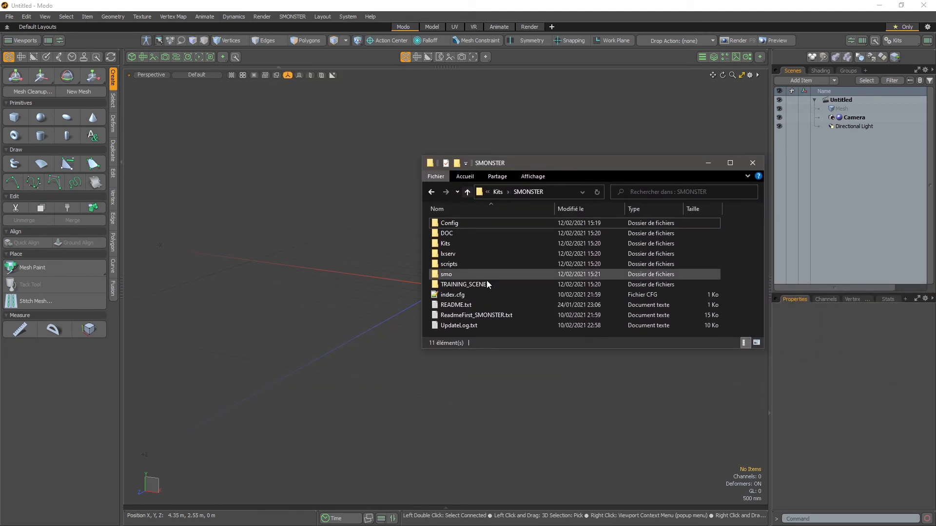
pyautogui.moveTo(485, 318)
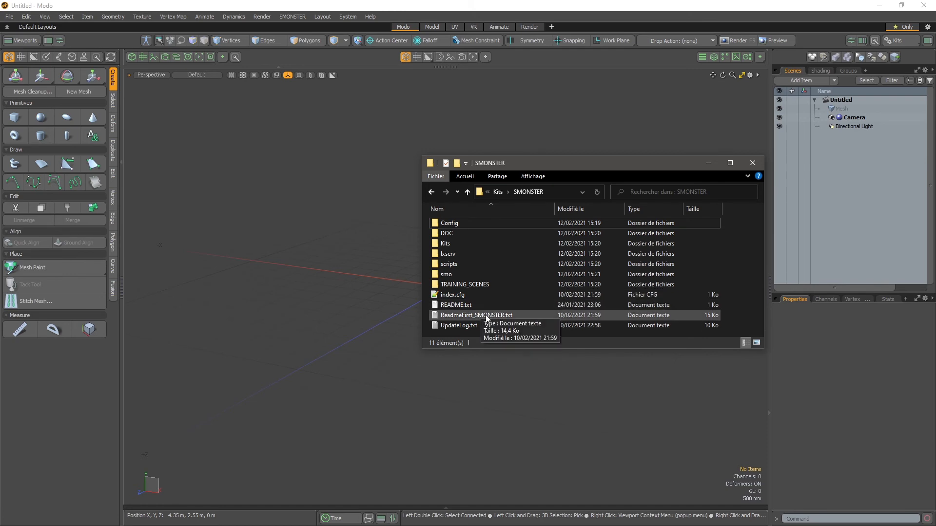
pyautogui.moveTo(480, 318)
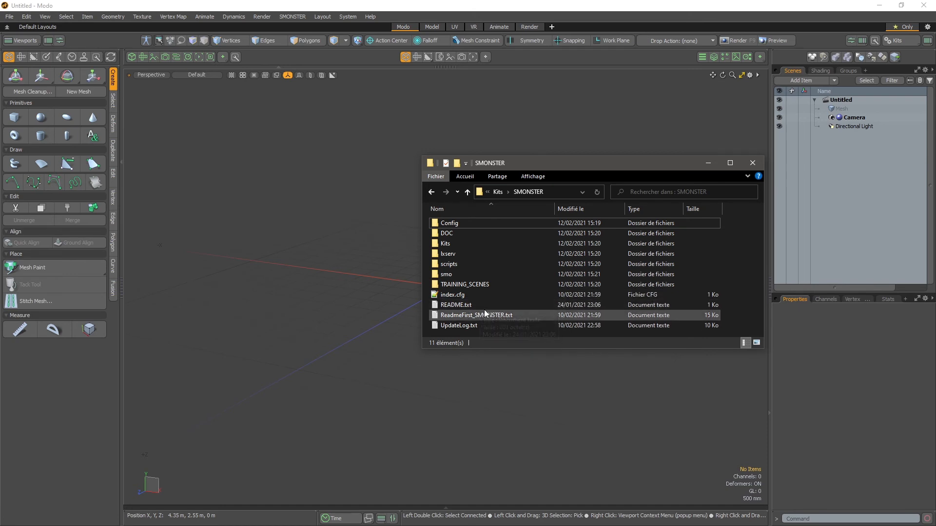
pyautogui.doubleClick(476, 315)
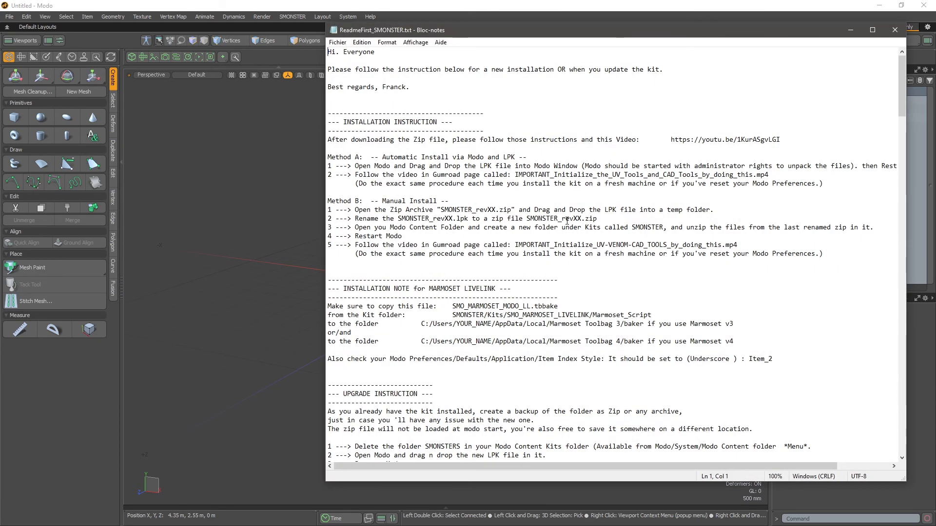
pyautogui.moveTo(691, 294)
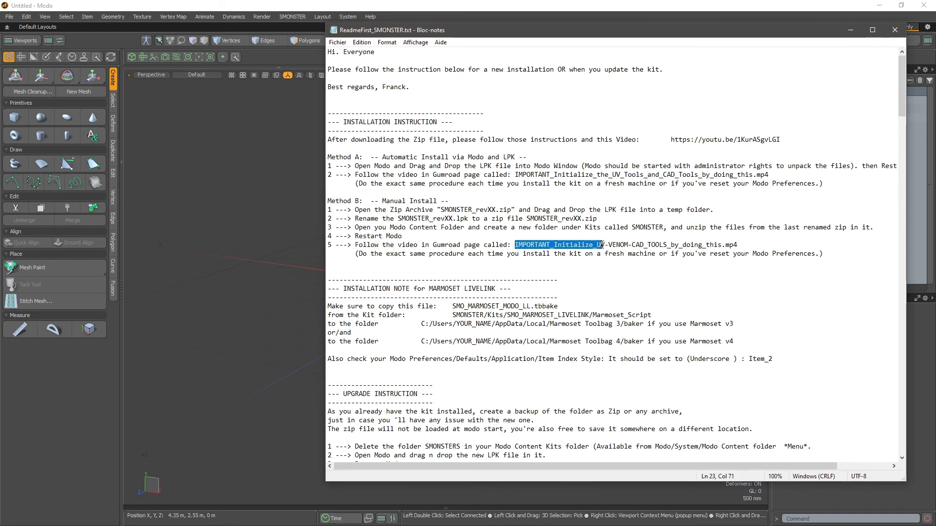
# - Highlight the IMPORTANT_Initialize video name in step 5 and close Notepad
pyautogui.moveTo(603, 245); pyautogui.dragTo(683, 245)
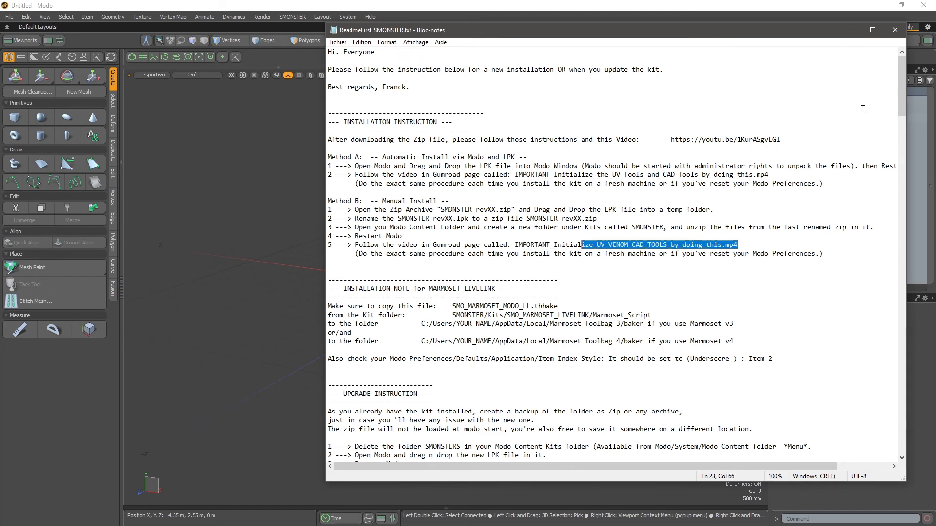
pyautogui.click(291, 16)
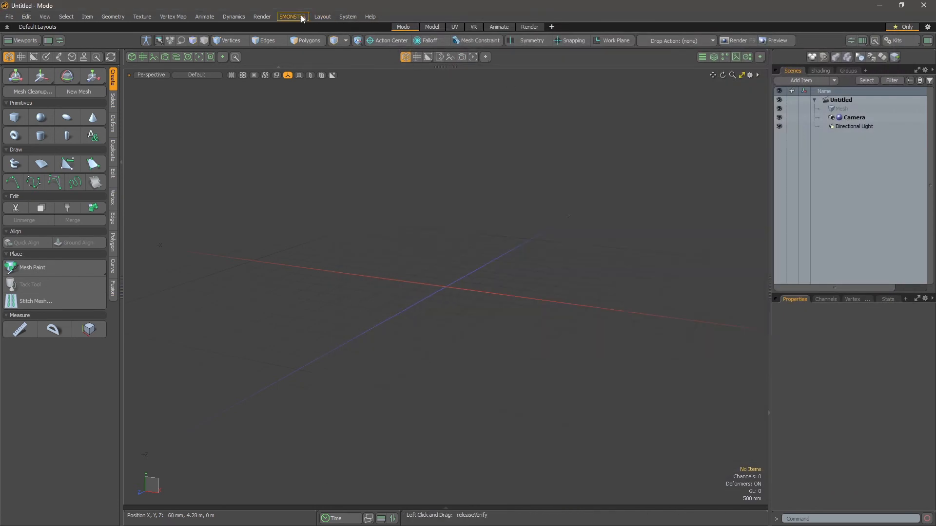
# - Open SMONSTER > Documentation to reach the IMPORTANT - Initialize Kits entry
pyautogui.click(291, 17)
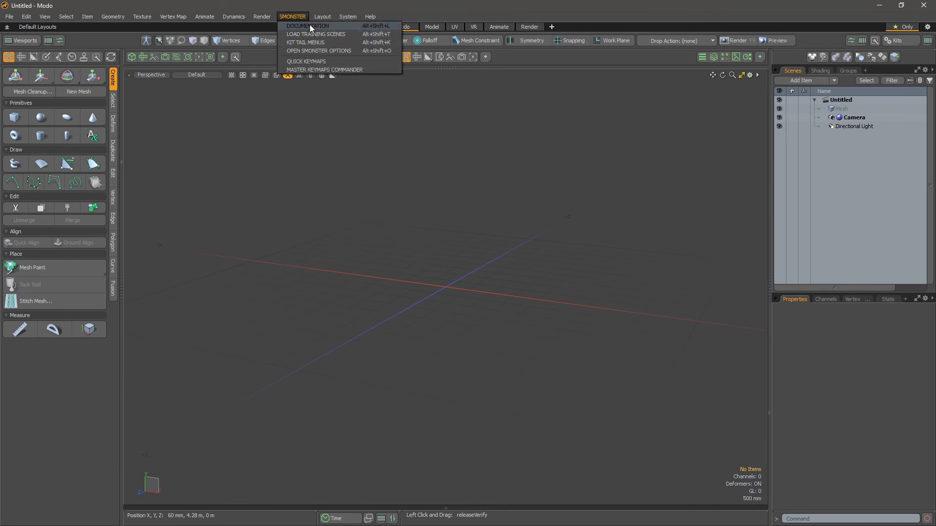
pyautogui.click(307, 26)
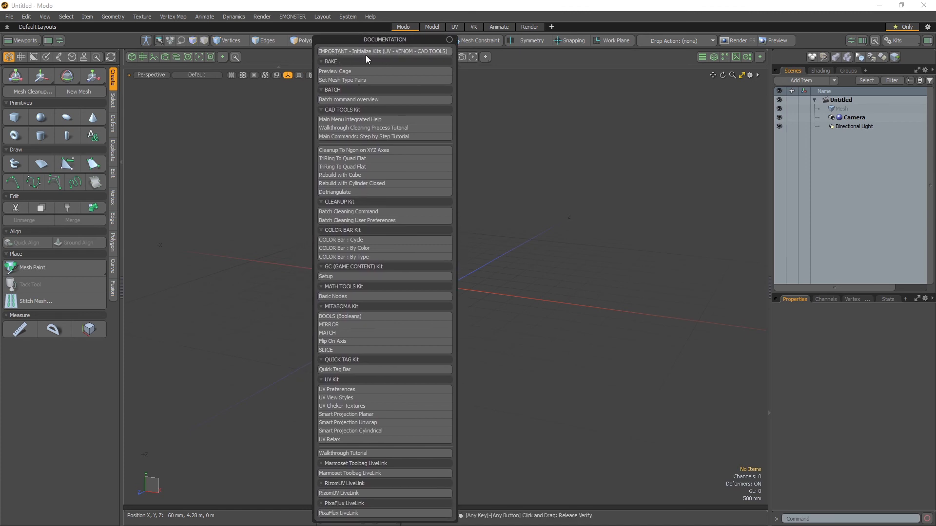
pyautogui.moveTo(391, 57)
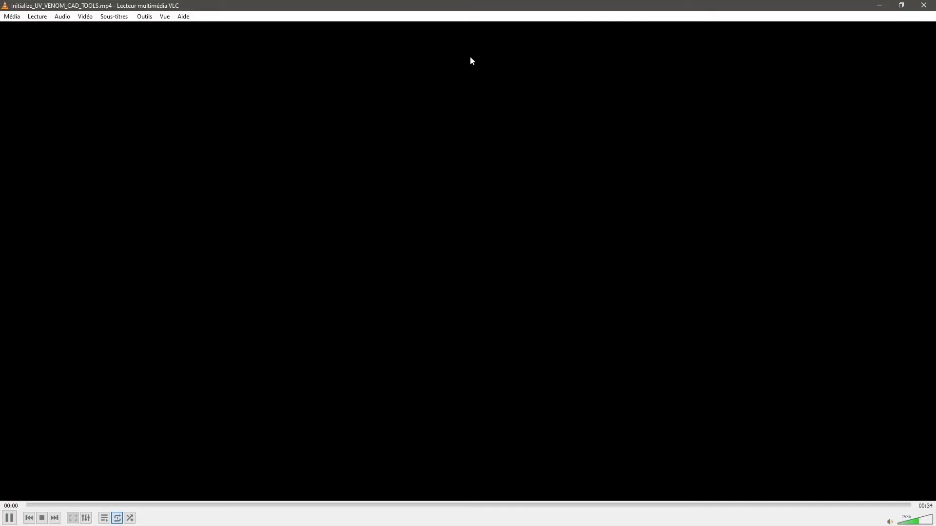
# - Play Initialize_UV_VENOM_CAD_TOOLS.mp4 in VLC, then close the player
pyautogui.click(10, 517)
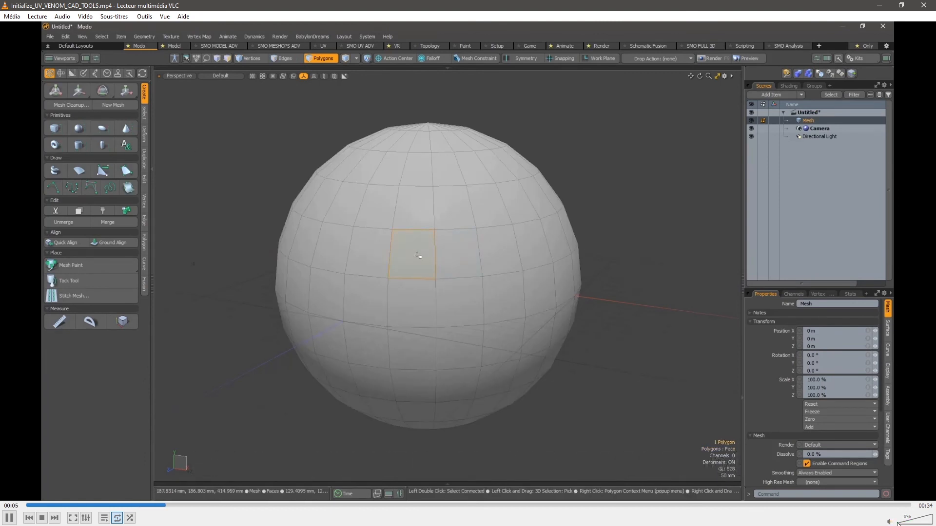
pyautogui.moveTo(449, 349)
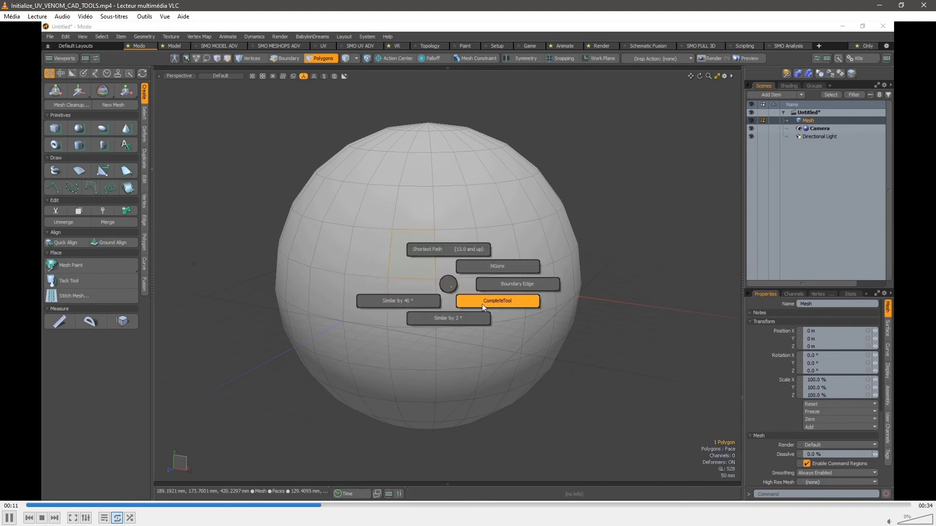
pyautogui.click(498, 301)
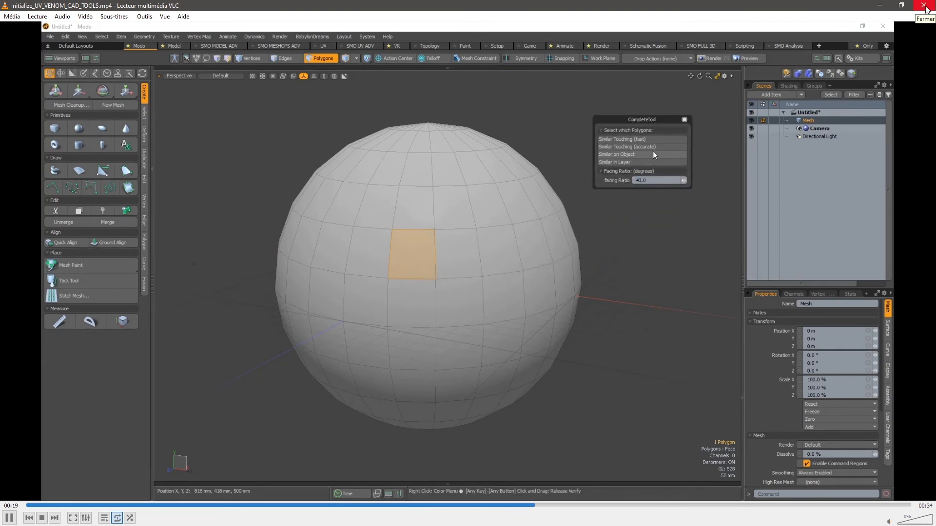
pyautogui.click(641, 146)
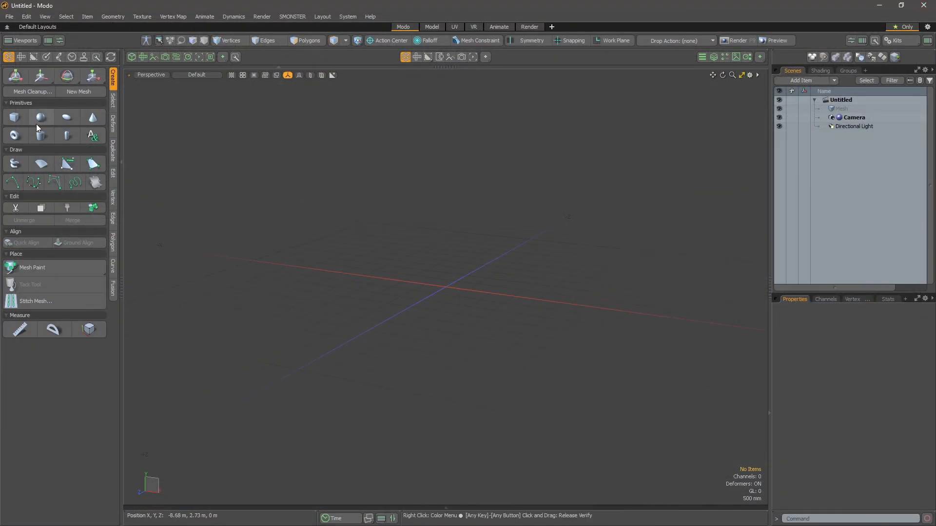
# - Add a sphere, grow one face to Similar on Object with CompleteTool, then File > Exit
pyautogui.click(41, 117)
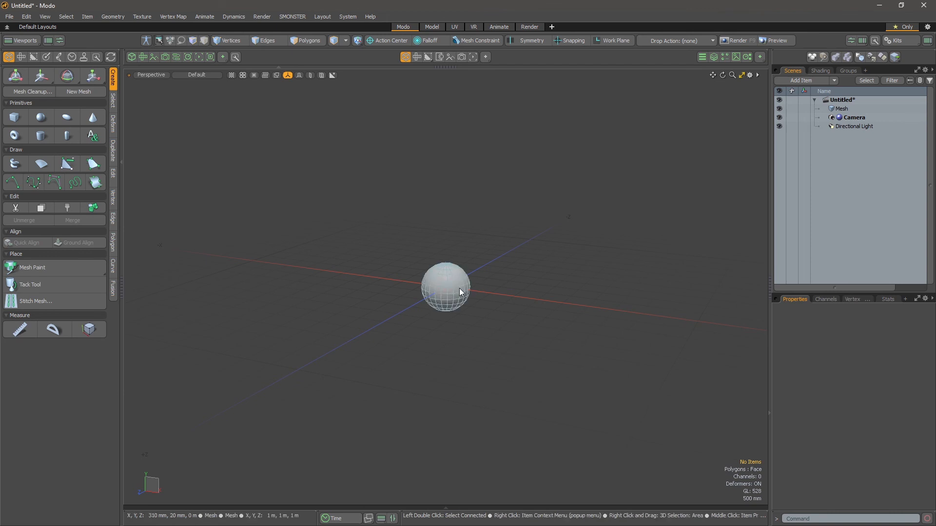
pyautogui.click(458, 292)
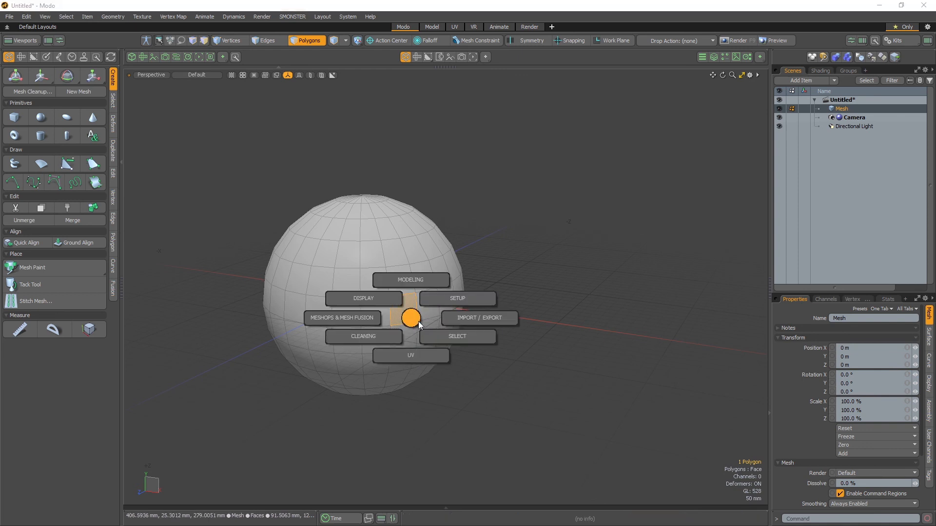
pyautogui.click(457, 336)
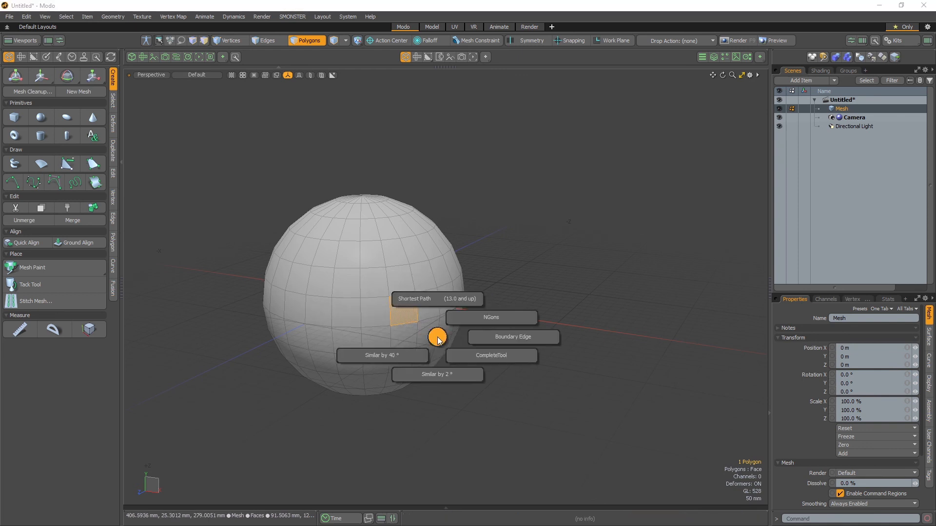
pyautogui.moveTo(474, 361)
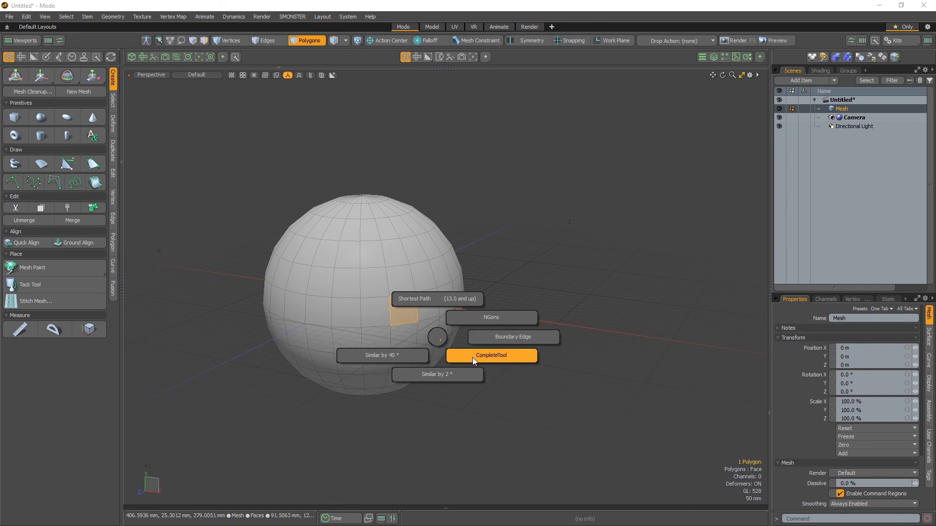
pyautogui.click(491, 356)
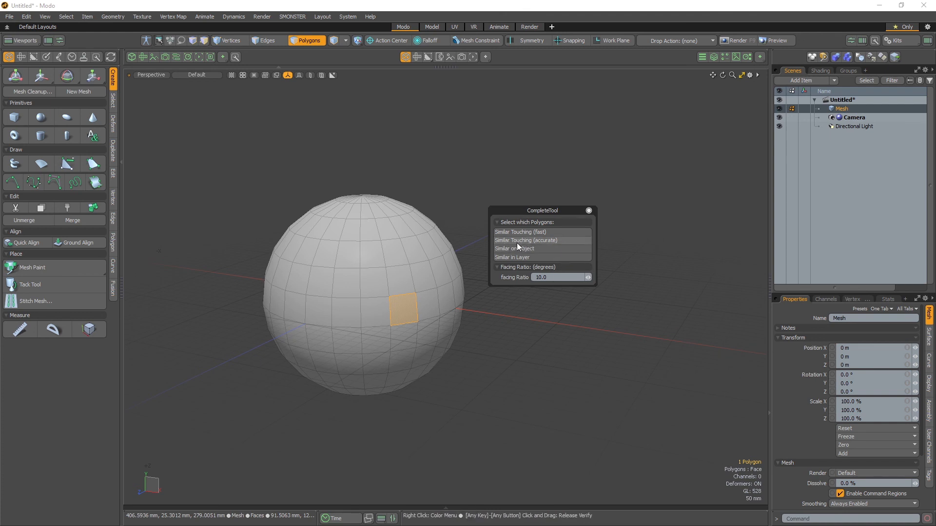
pyautogui.click(557, 278)
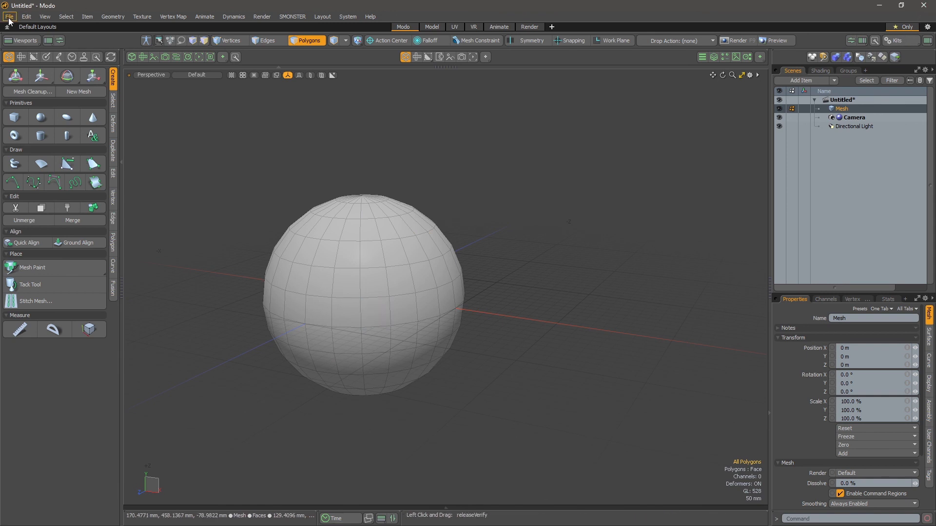
pyautogui.click(7, 16)
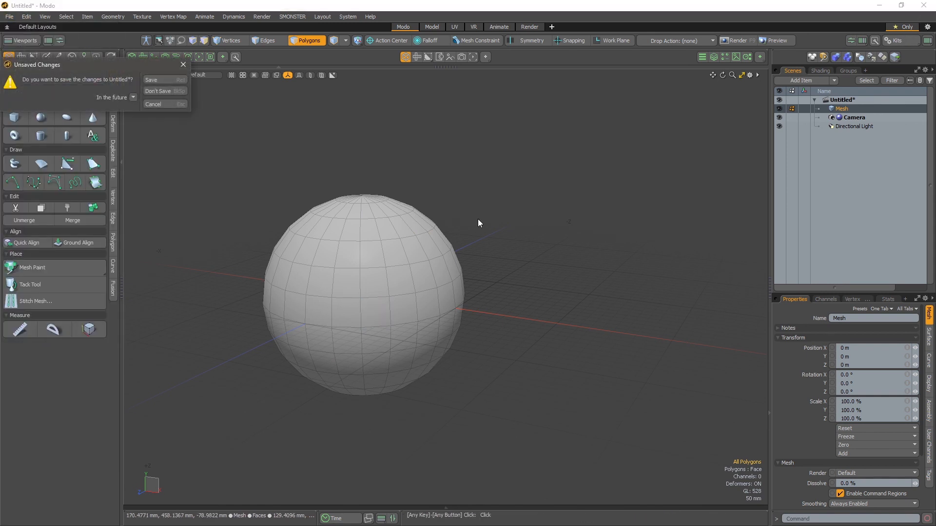